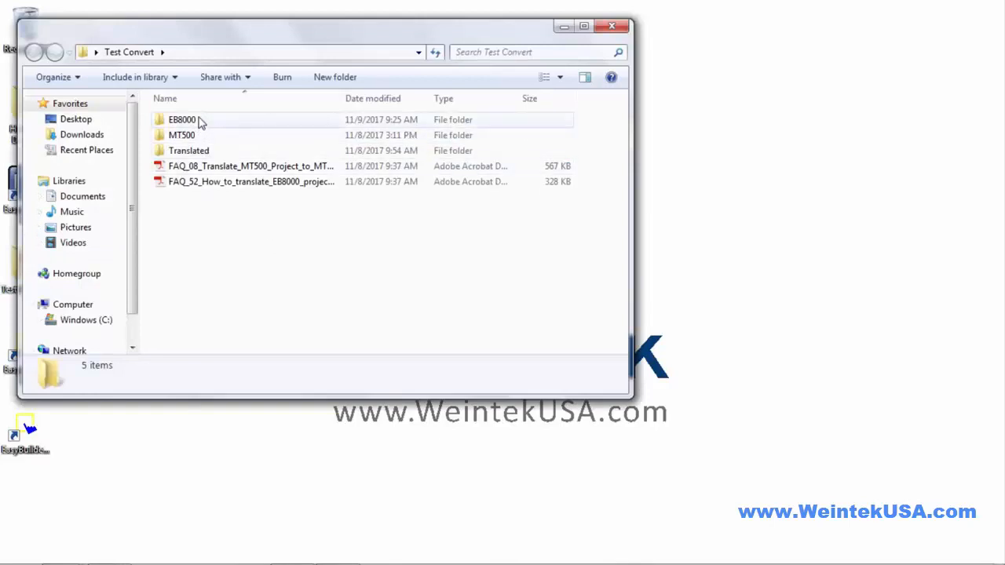
# - Browse into the EB8000 folder in a smaller Explorer window and select the eb8000_Prg project file
pyautogui.doubleClick(182, 119)
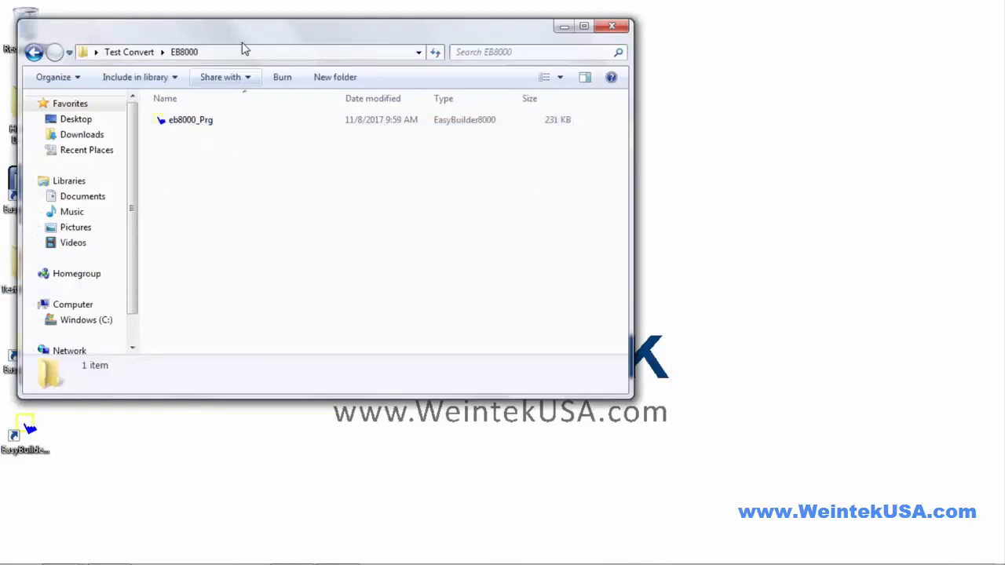
pyautogui.moveTo(244, 47); pyautogui.dragTo(594, 52)
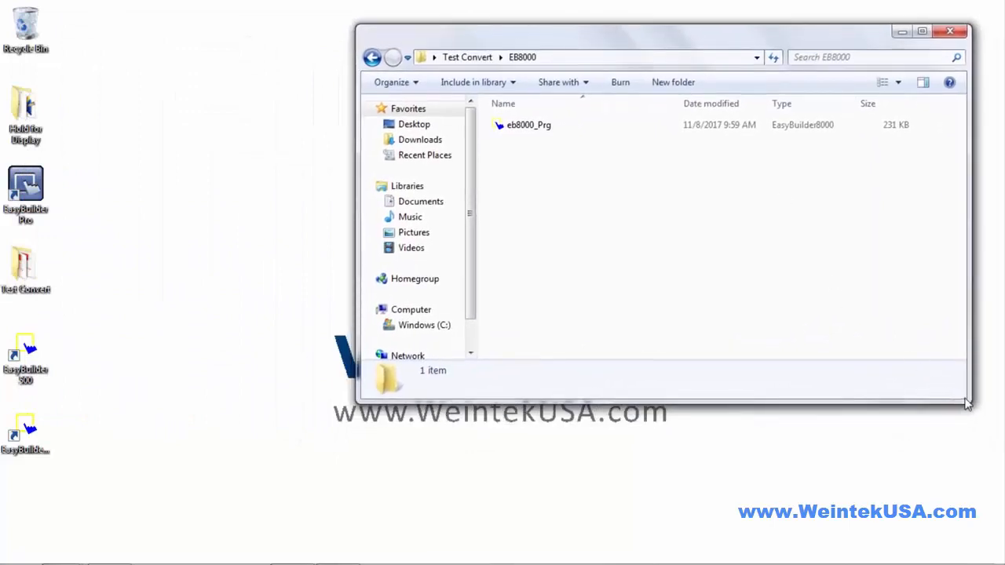
pyautogui.moveTo(967, 404); pyautogui.dragTo(945, 263)
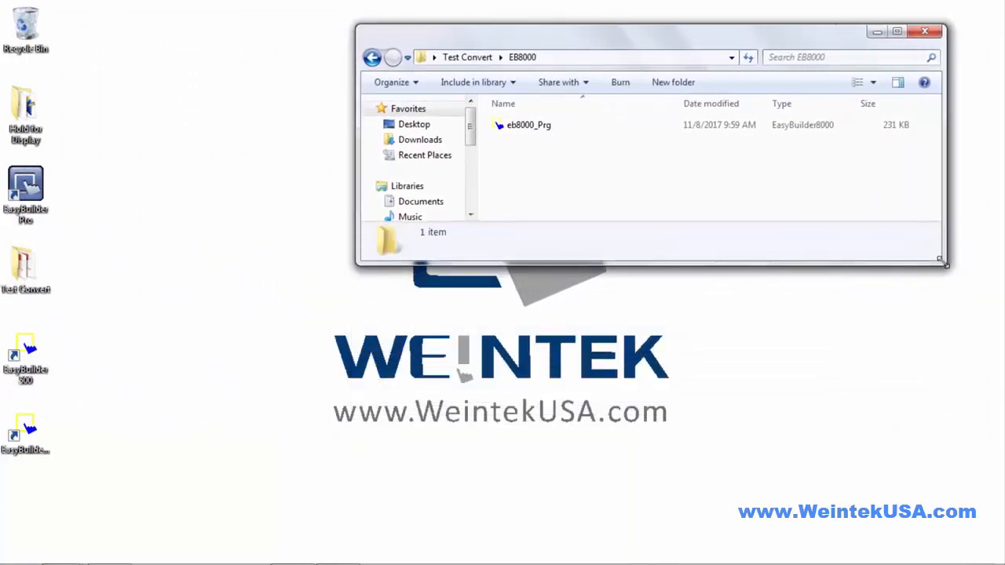
pyautogui.click(26, 189)
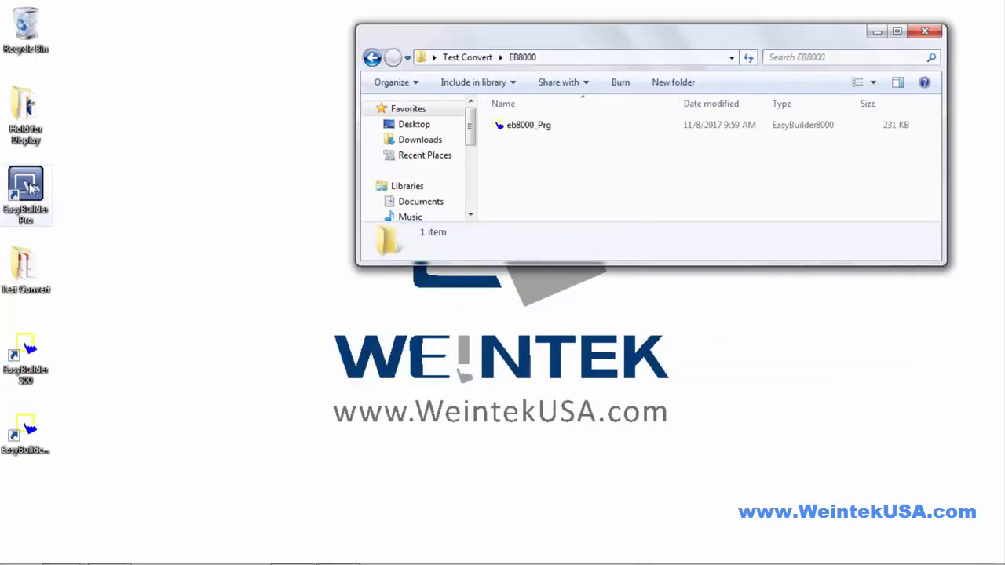
pyautogui.moveTo(337, 127)
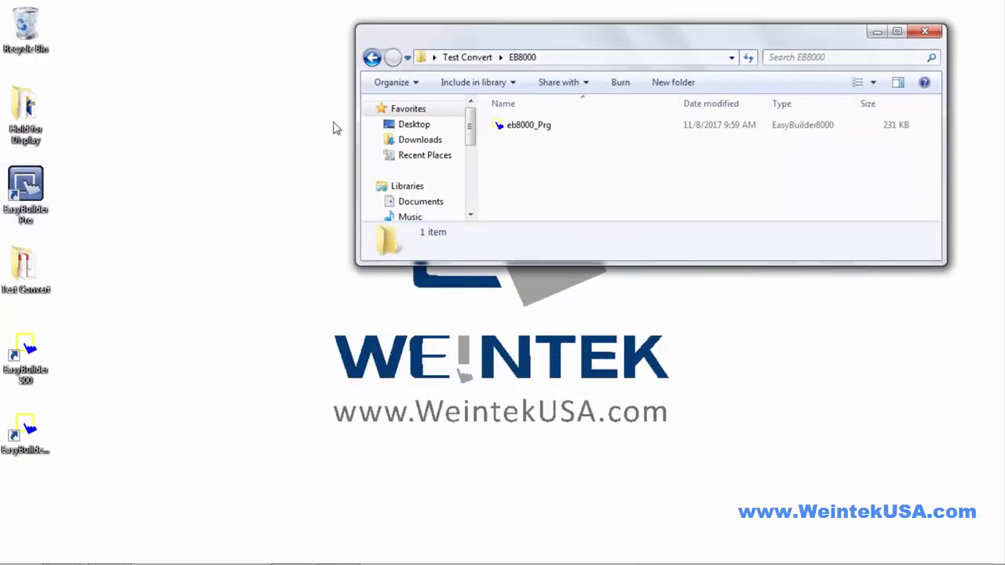
pyautogui.click(525, 125)
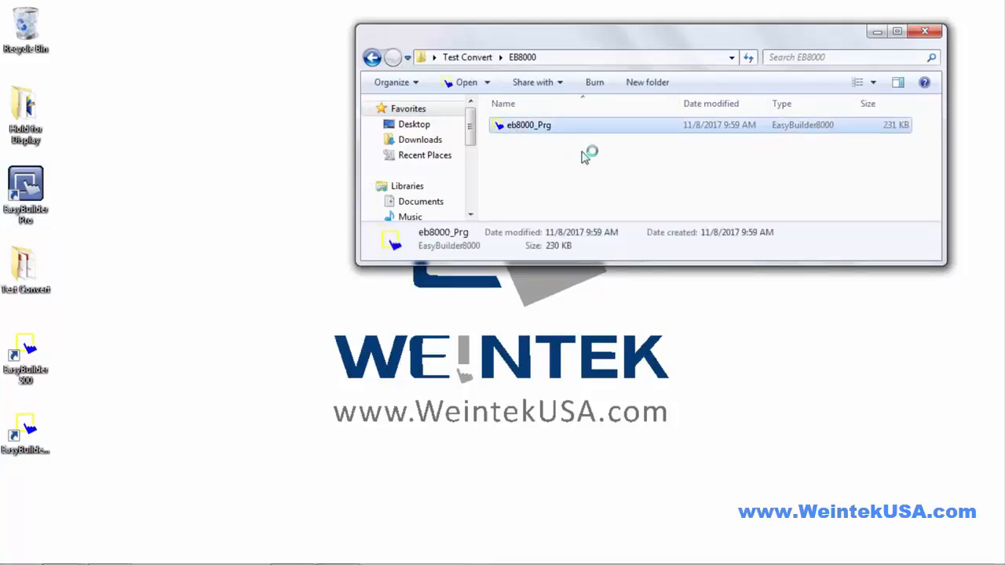
# - Launch eb8000_Prg in EasyBuilder8000 and show the Tools menu
pyautogui.doubleClick(526, 125)
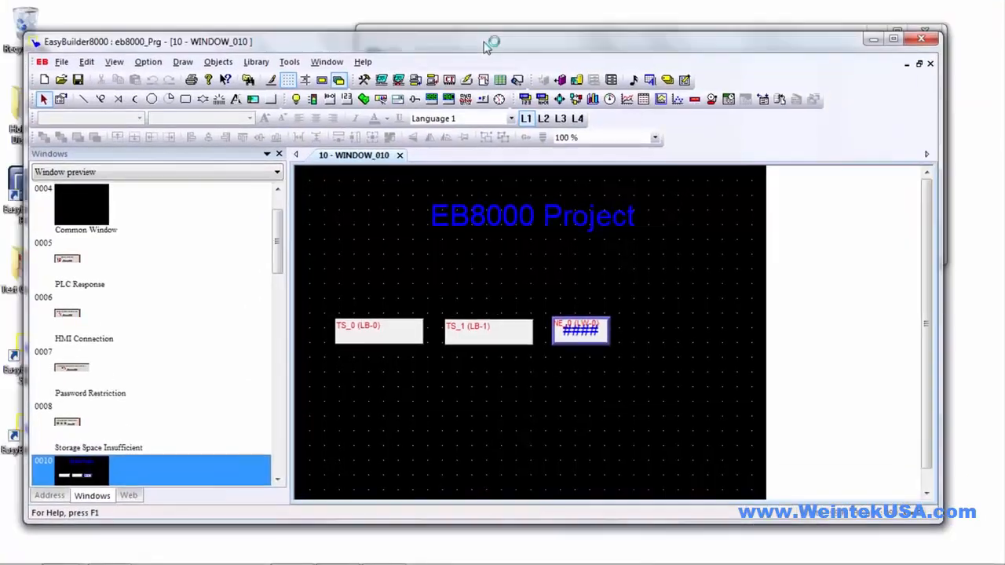
pyautogui.click(290, 62)
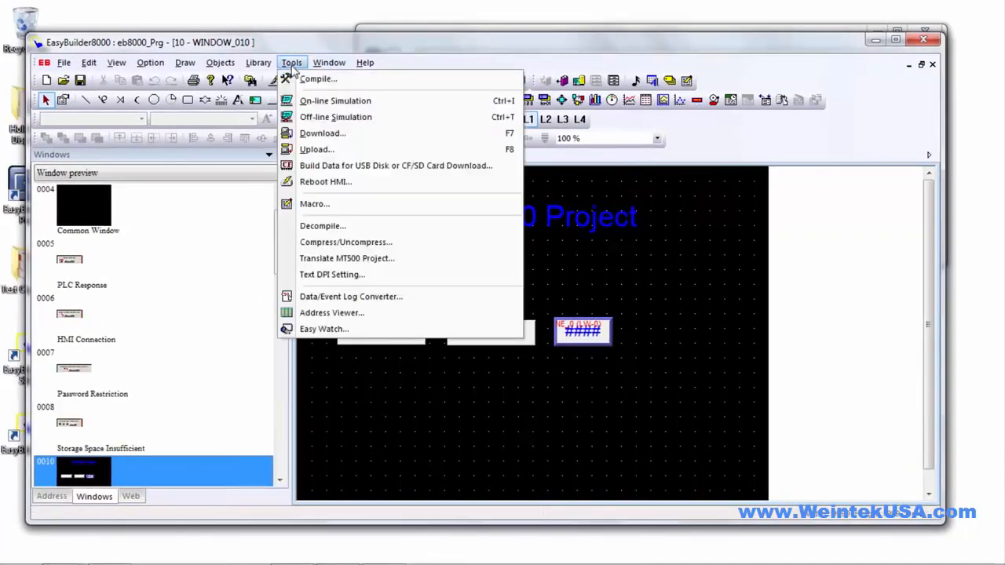
pyautogui.moveTo(346, 242)
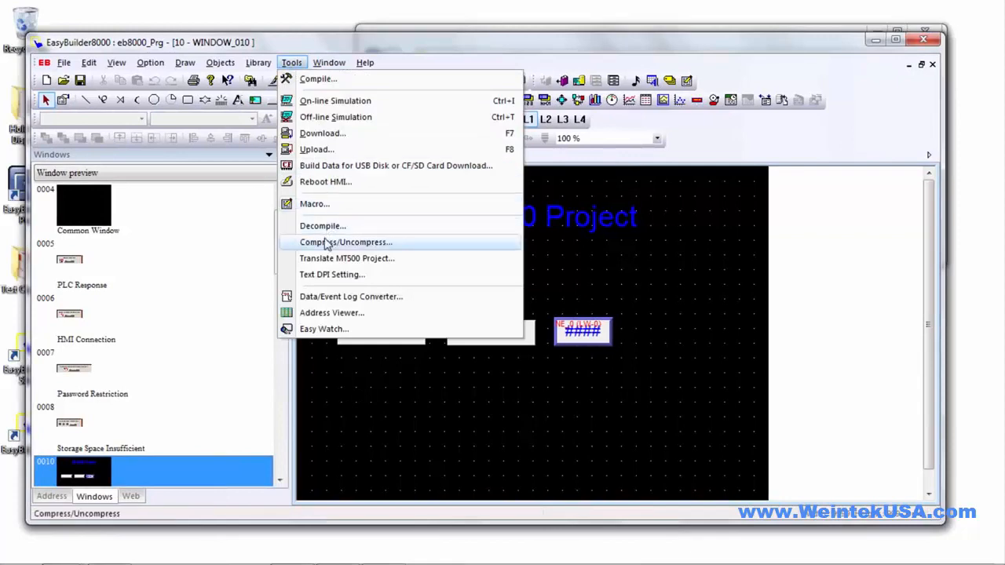
pyautogui.moveTo(353, 248)
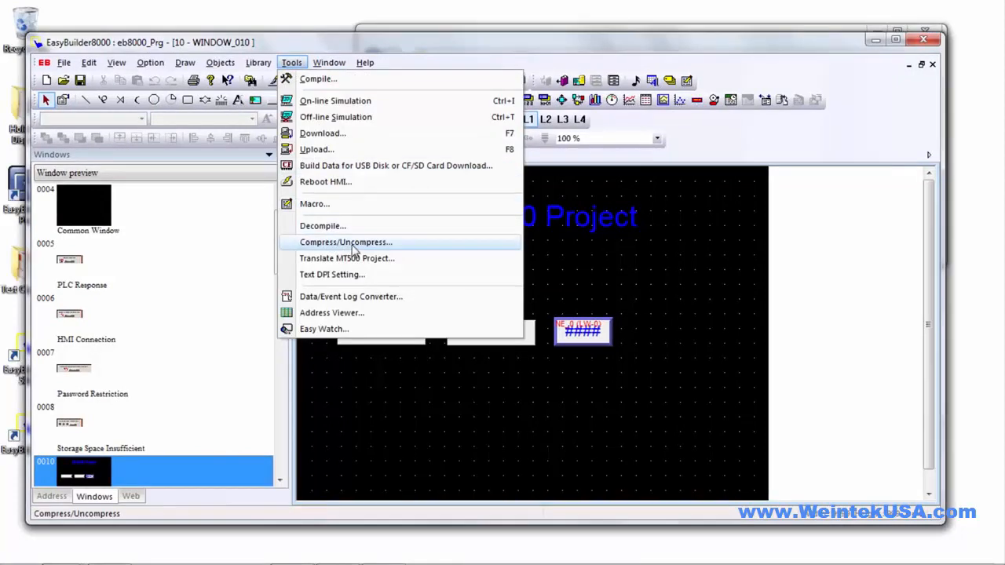
# - Compress eb8000_Prg.mtp with the default source and destination until the log reads finished
pyautogui.click(345, 242)
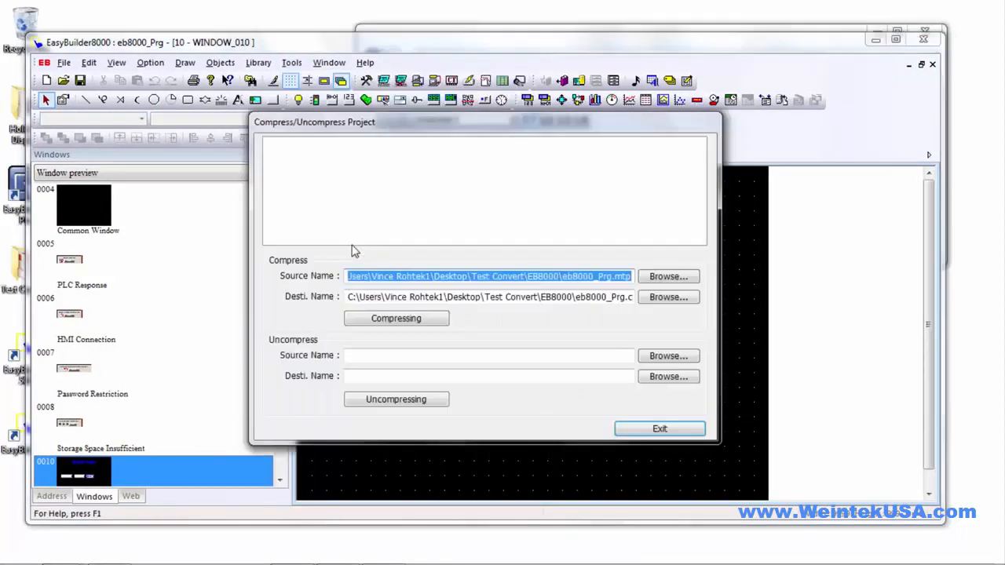
pyautogui.moveTo(472, 333)
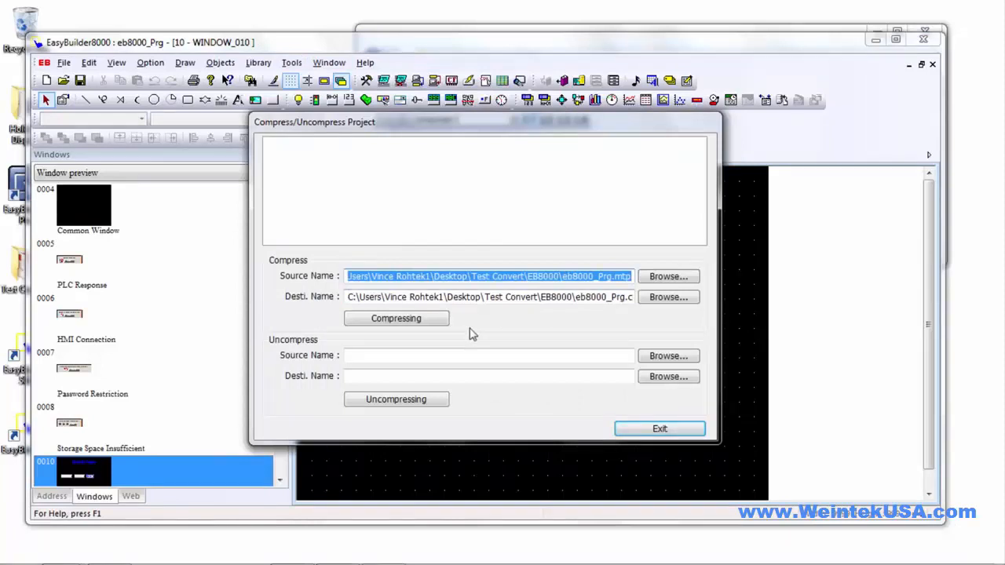
pyautogui.moveTo(576, 304)
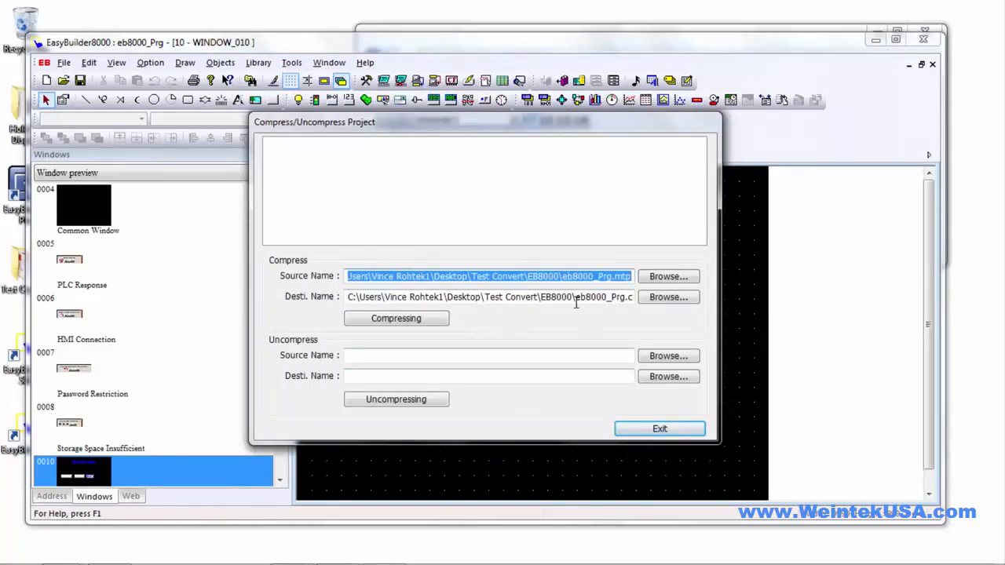
pyautogui.moveTo(359, 312)
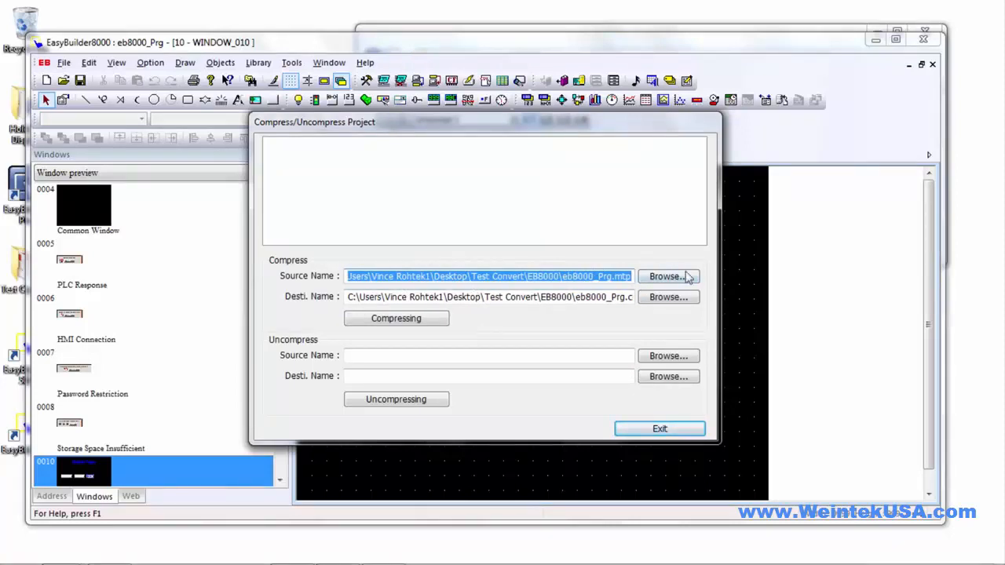
pyautogui.moveTo(540, 346)
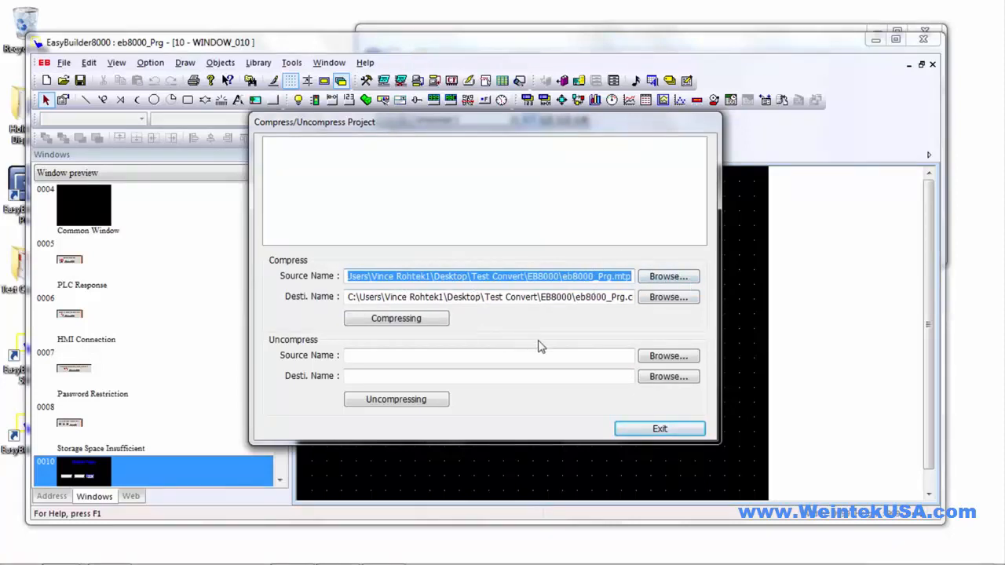
pyautogui.moveTo(477, 321)
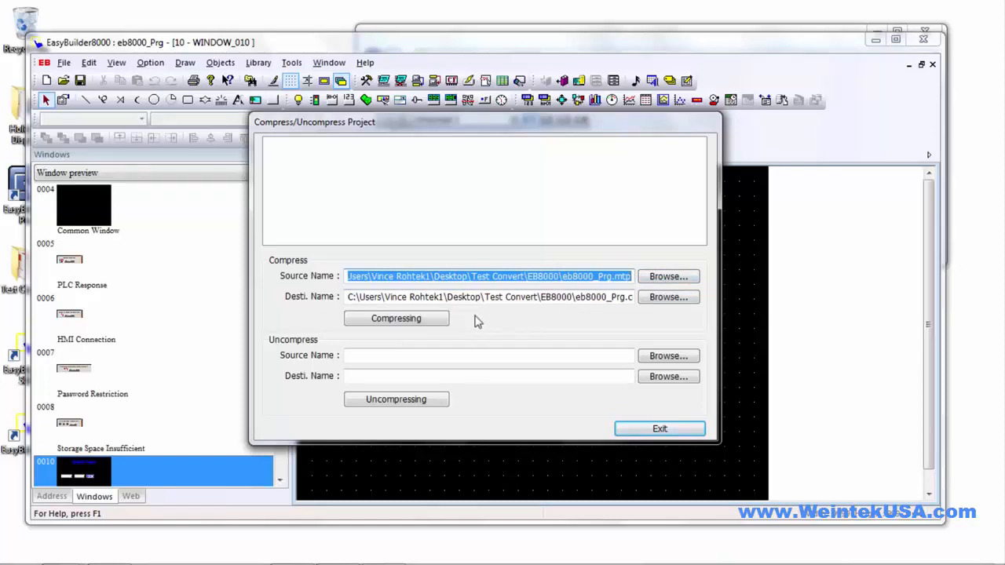
pyautogui.moveTo(540, 311)
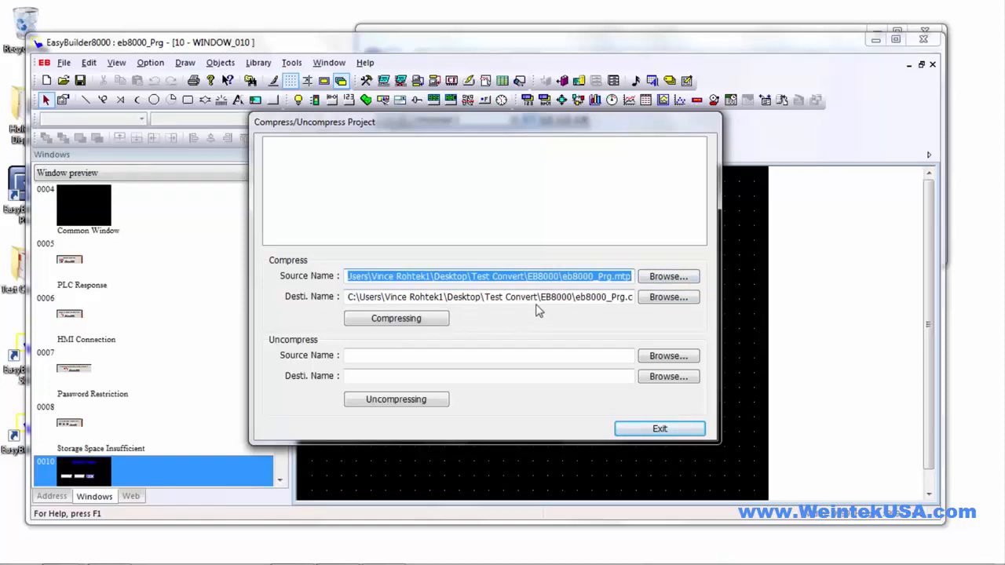
pyautogui.moveTo(595, 313)
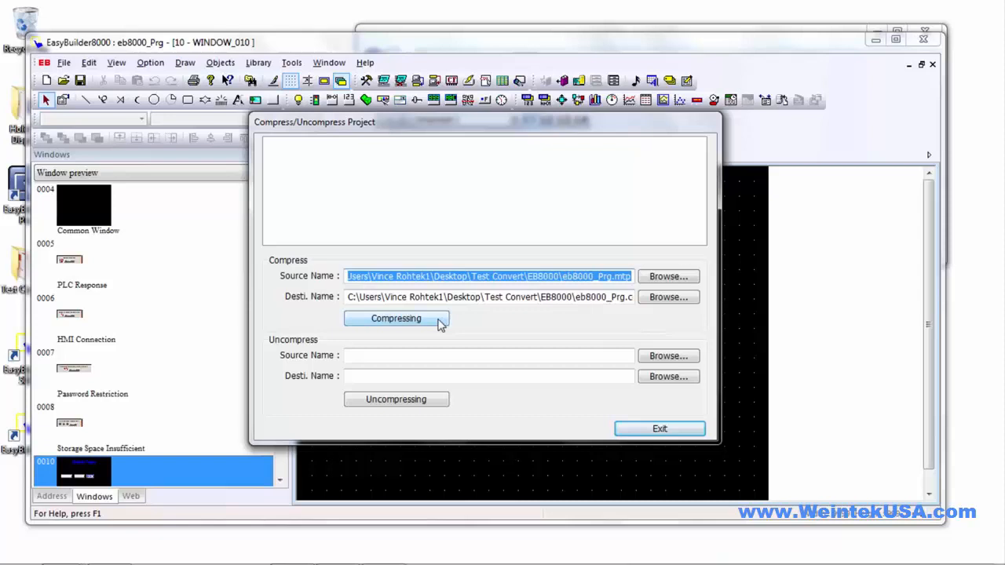
pyautogui.click(395, 318)
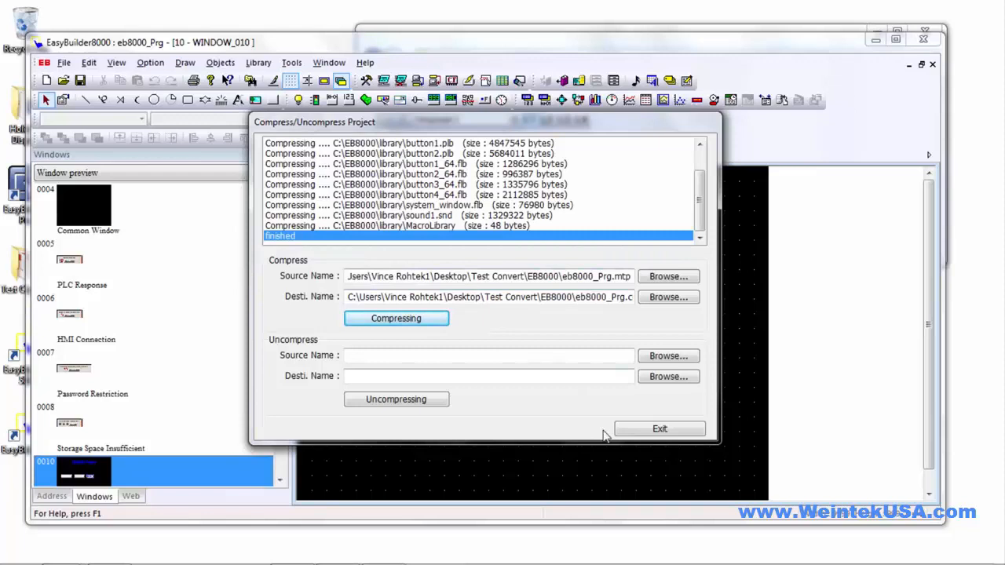
# - Exit the Compress/Uncompress tool and close EasyBuilder8000
pyautogui.click(660, 429)
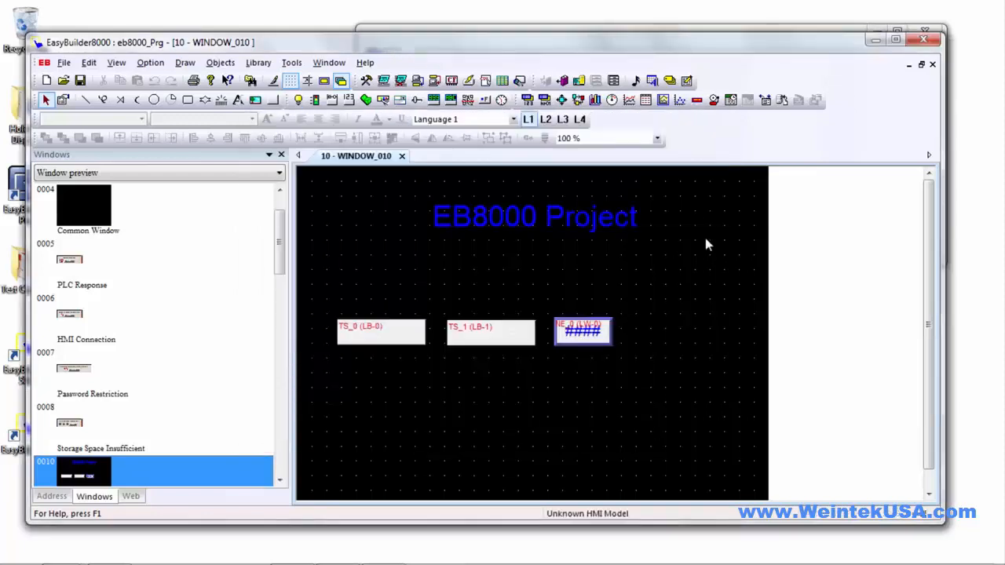
pyautogui.moveTo(919, 41)
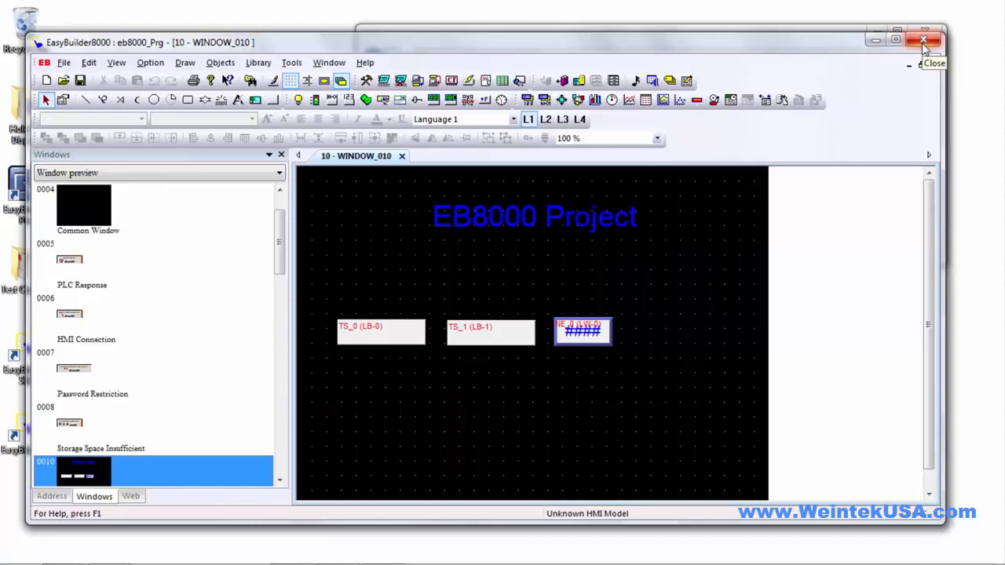
pyautogui.click(920, 40)
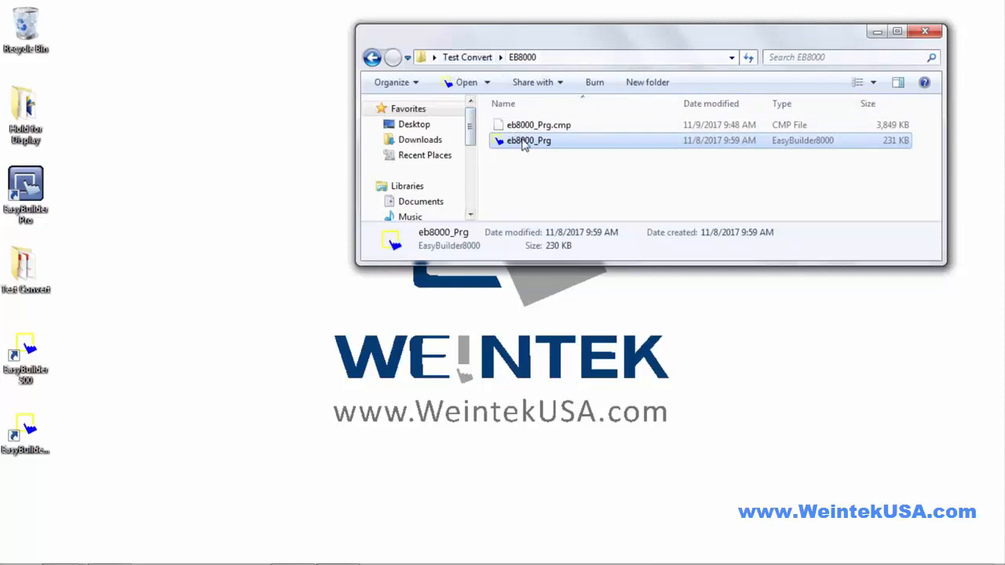
pyautogui.click(536, 125)
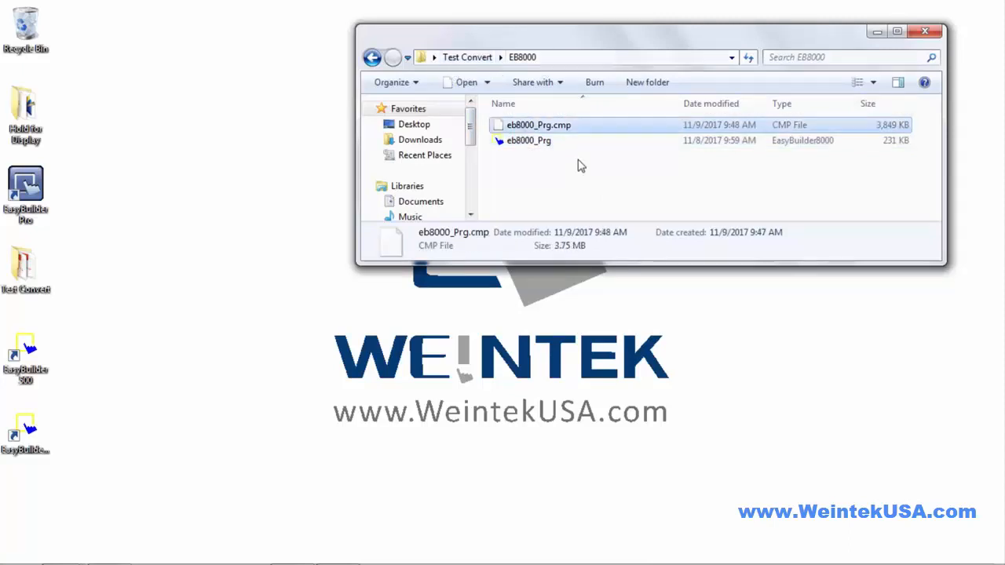
pyautogui.moveTo(556, 138)
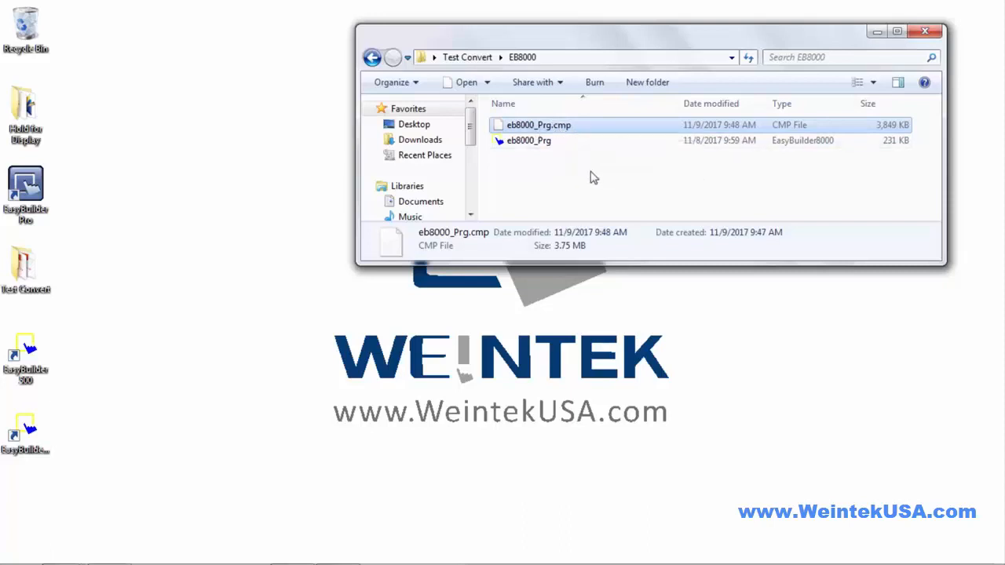
pyautogui.moveTo(195, 187)
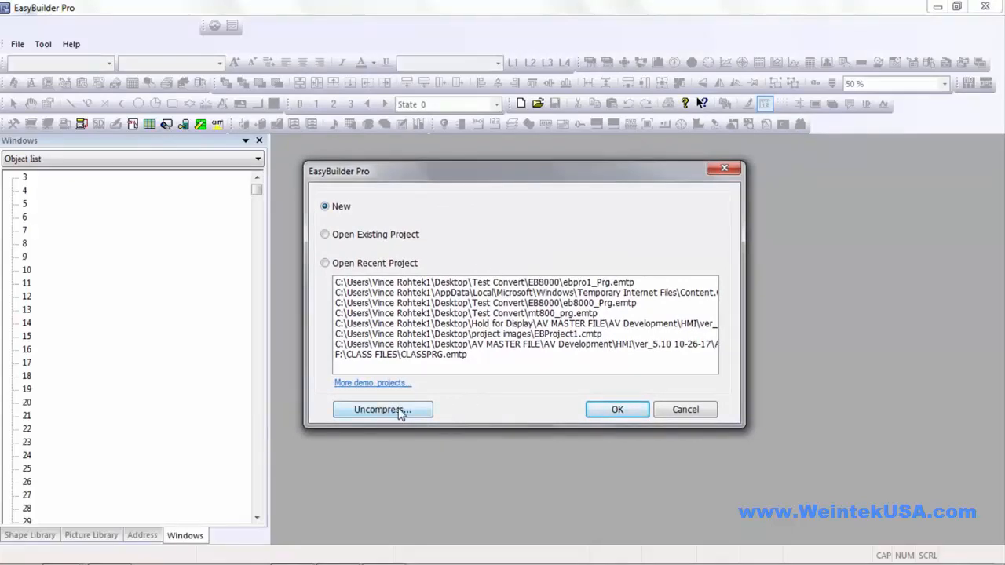
# - Bring up the Uncompress Project tool from the EasyBuilder Pro startup dialog
pyautogui.click(382, 409)
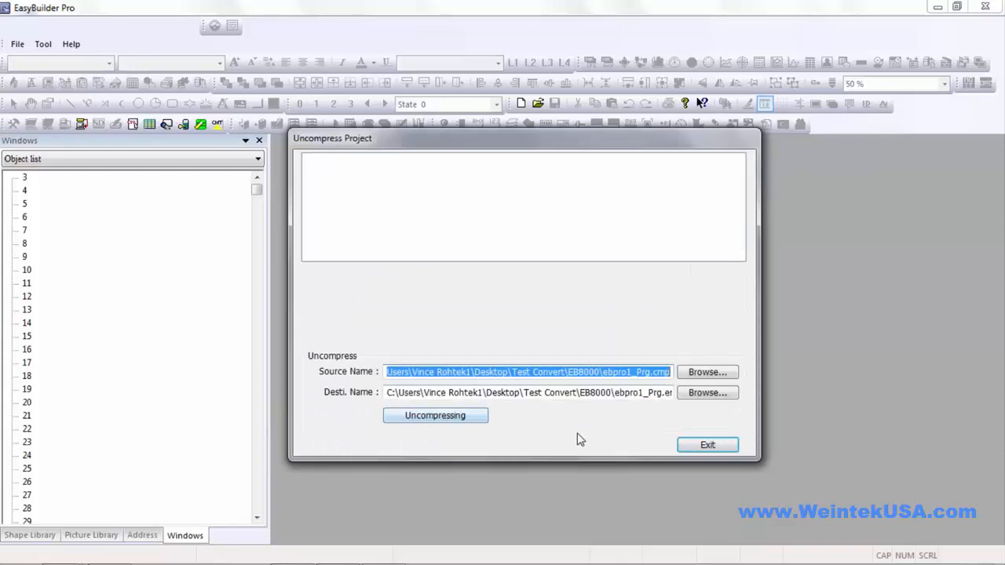
# - Set the uncompress source to eb8000_Prg.cmp from the EB8000 folder
pyautogui.click(707, 372)
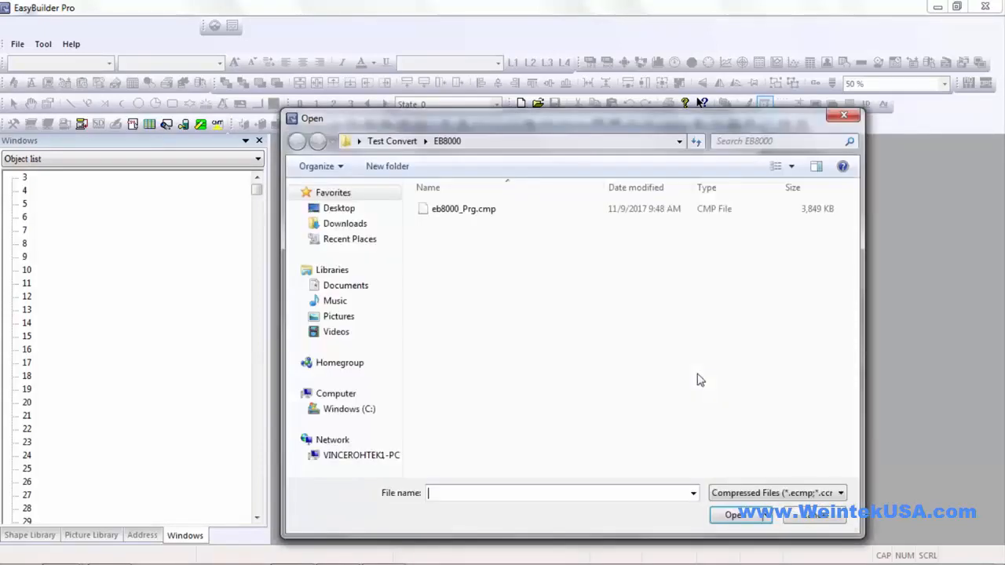
pyautogui.moveTo(381, 148)
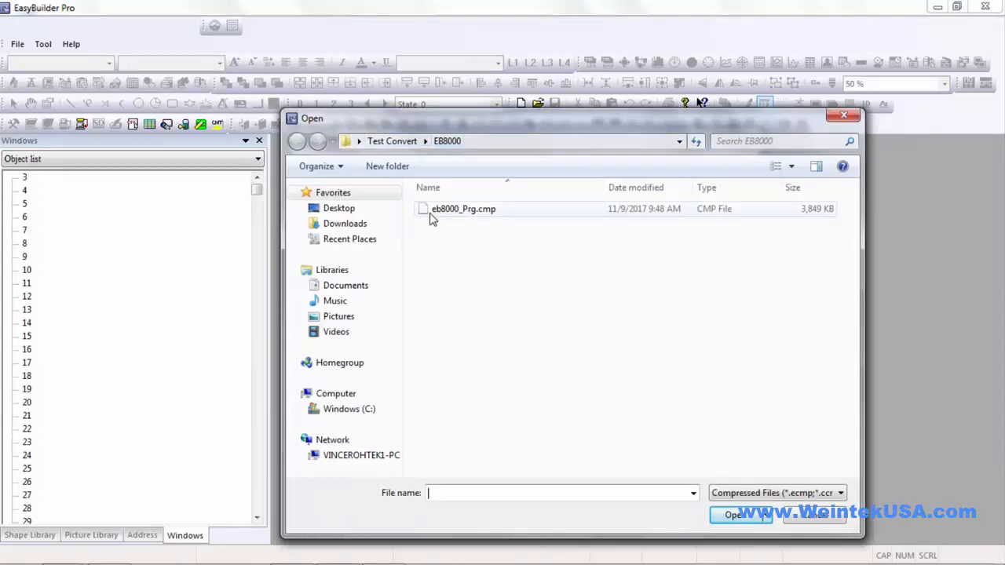
pyautogui.click(463, 208)
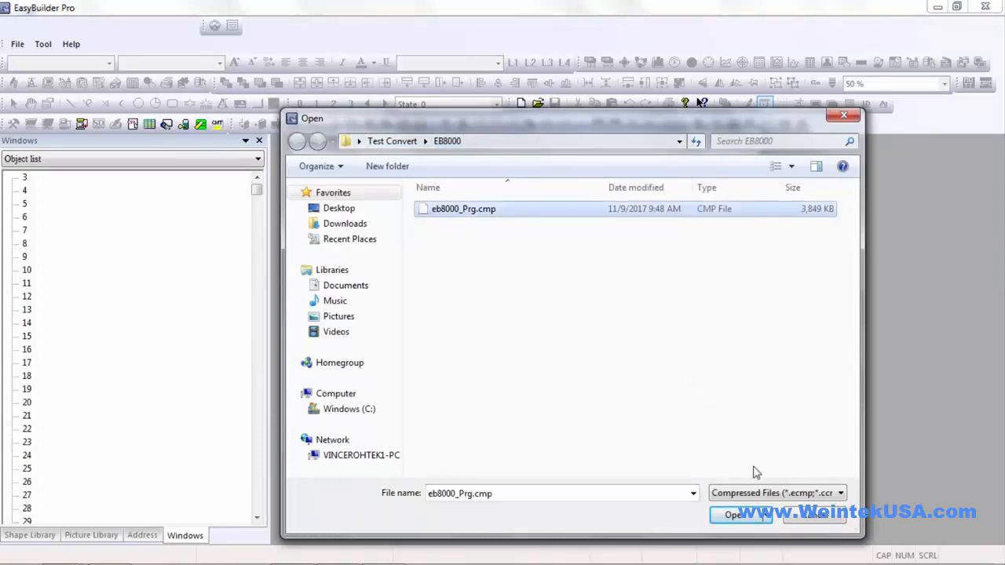
pyautogui.click(734, 515)
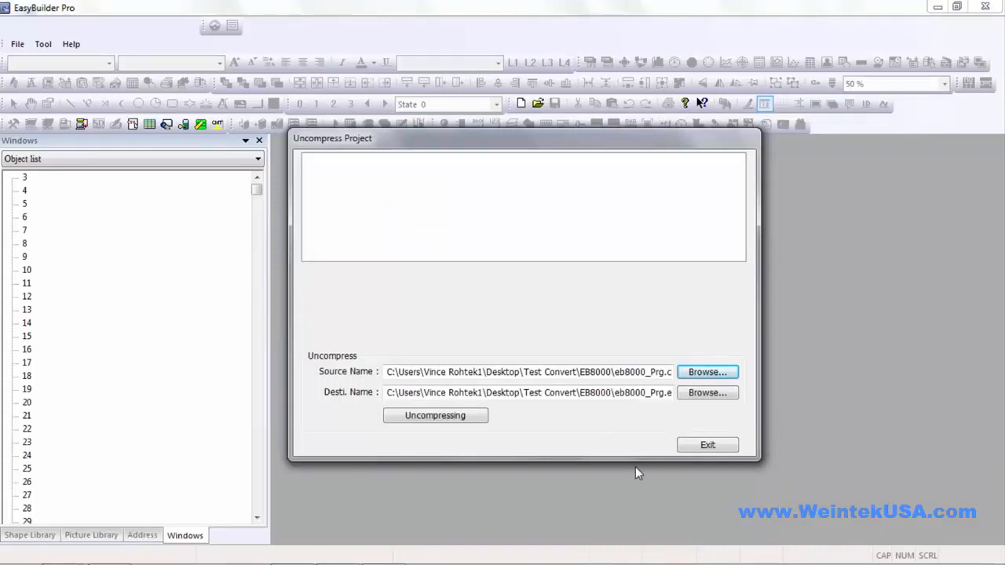
pyautogui.moveTo(644, 406)
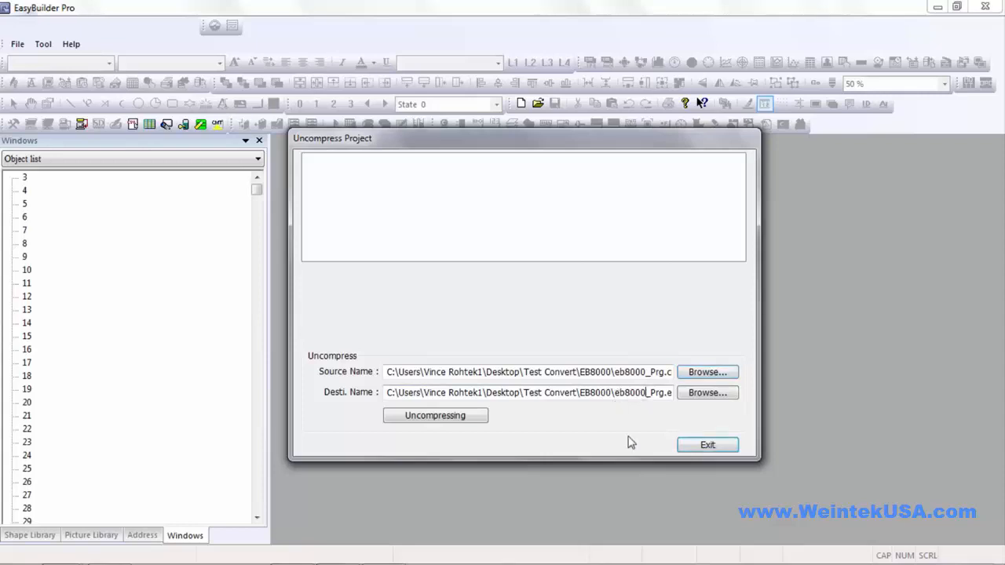
pyautogui.moveTo(613, 451)
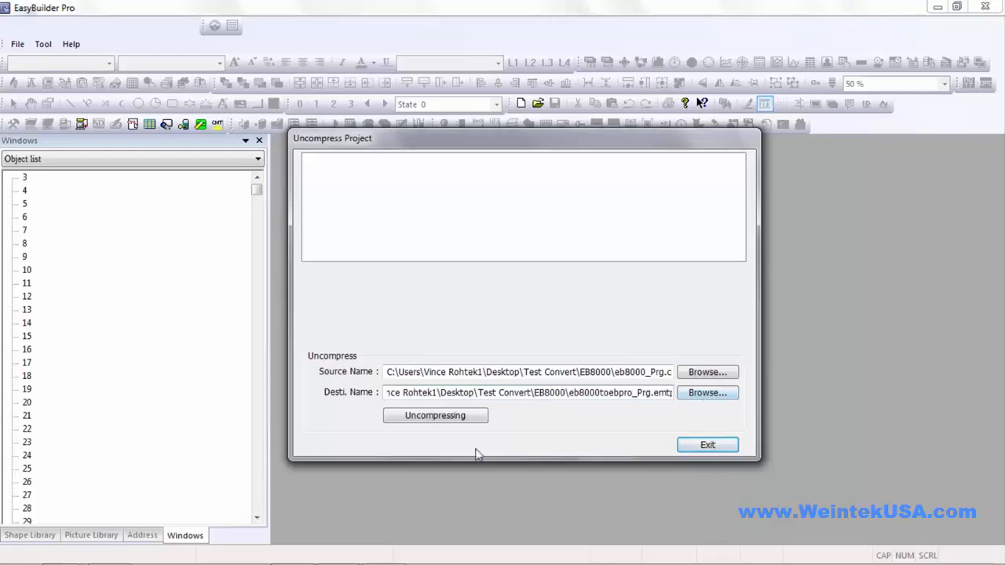
# - Uncompress to eb8000toebpro_Prg.emtp, choosing No to all for replacing library files
pyautogui.click(435, 416)
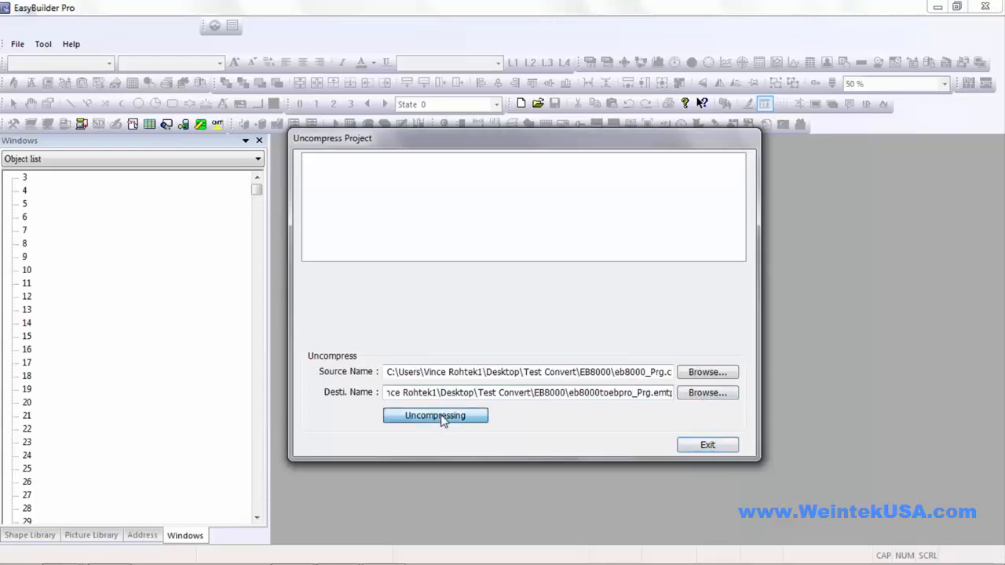
pyautogui.click(435, 416)
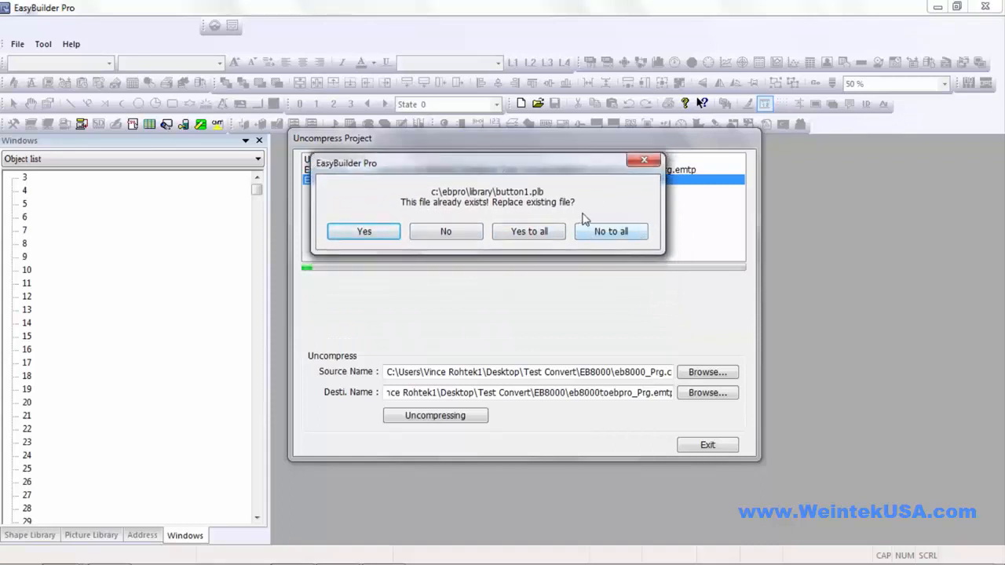
pyautogui.moveTo(699, 333)
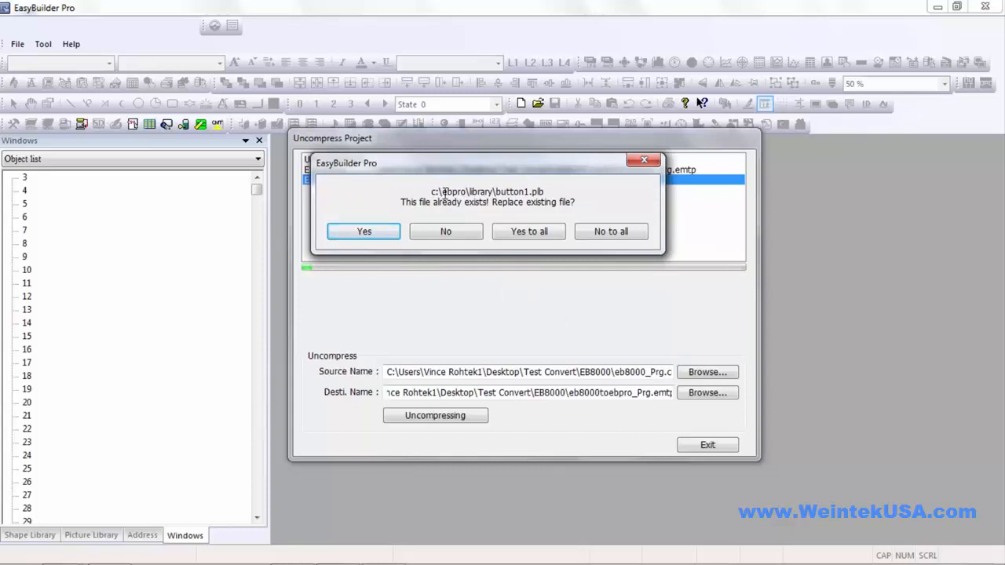
pyautogui.moveTo(496, 222)
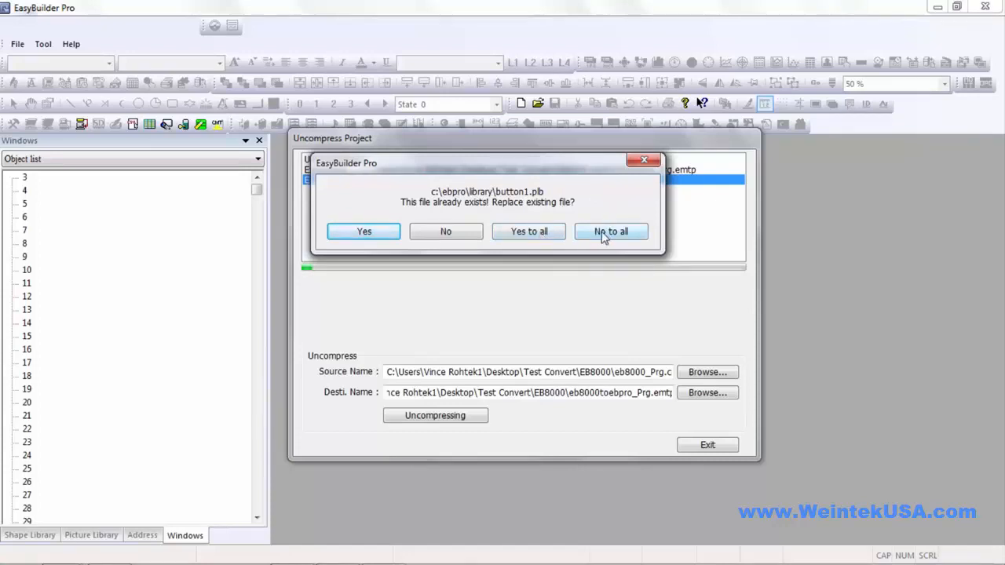
pyautogui.click(611, 231)
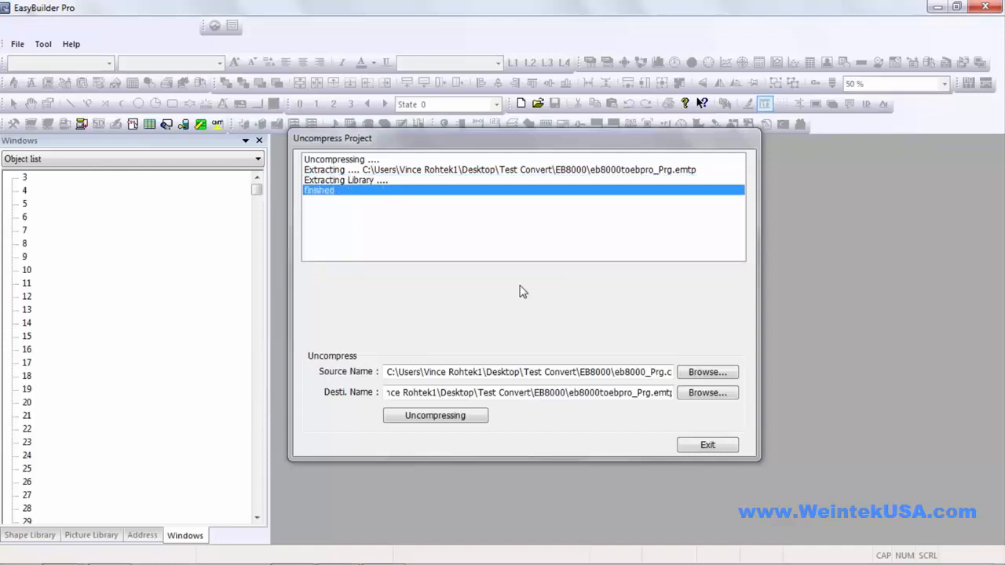
pyautogui.moveTo(499, 302)
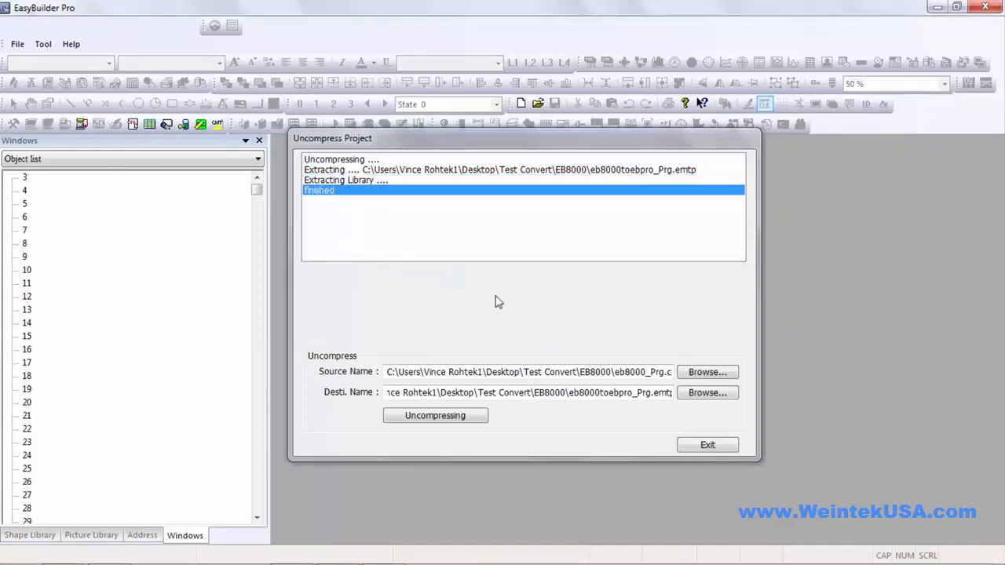
# - Exit the uncompress tool and choose to open an existing project
pyautogui.click(707, 445)
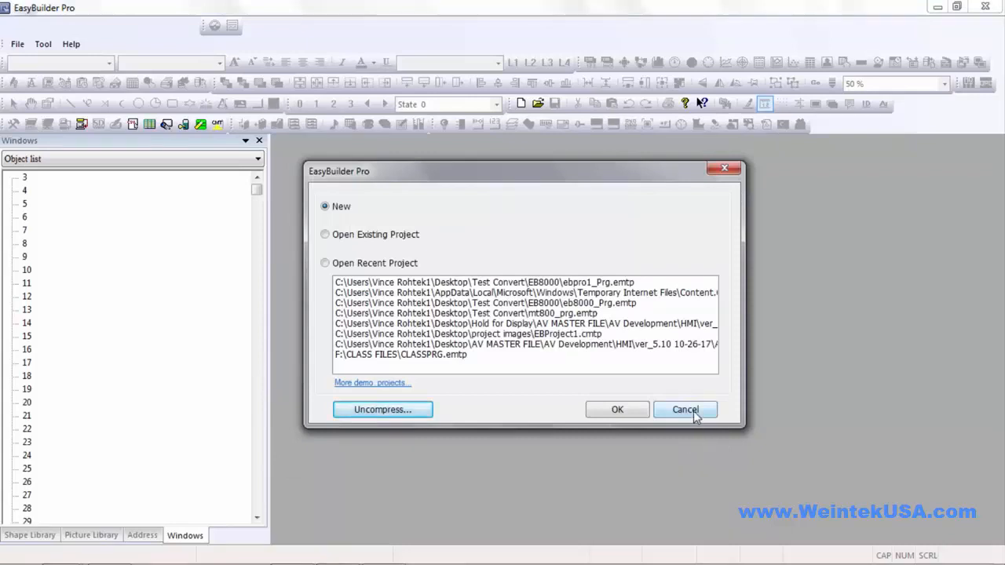
pyautogui.moveTo(320, 245)
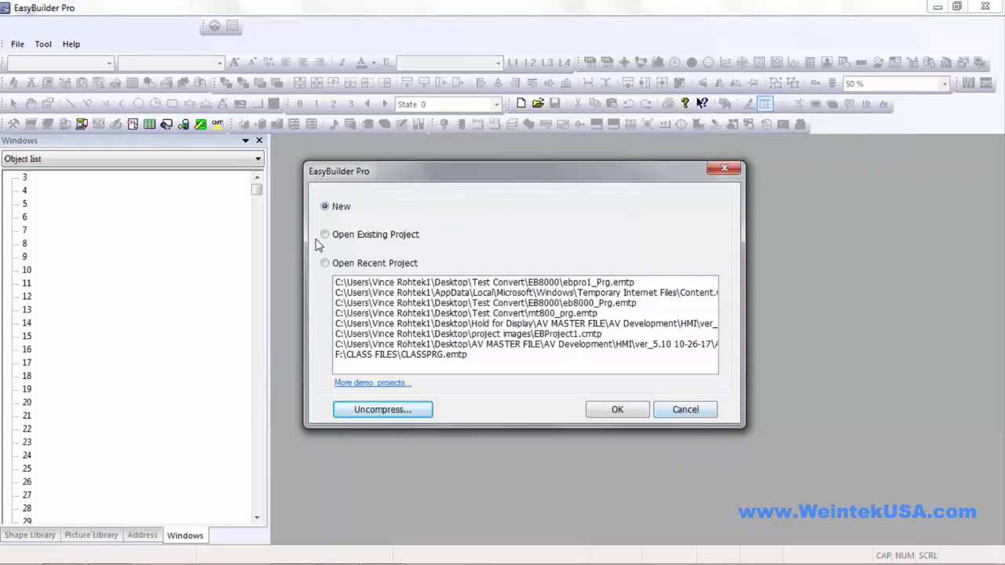
pyautogui.click(324, 234)
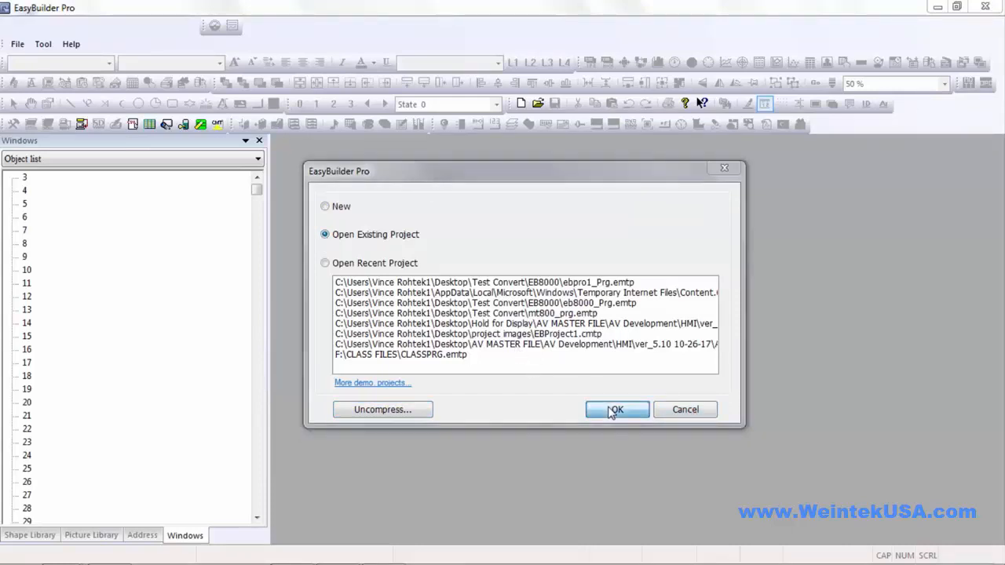
pyautogui.click(617, 409)
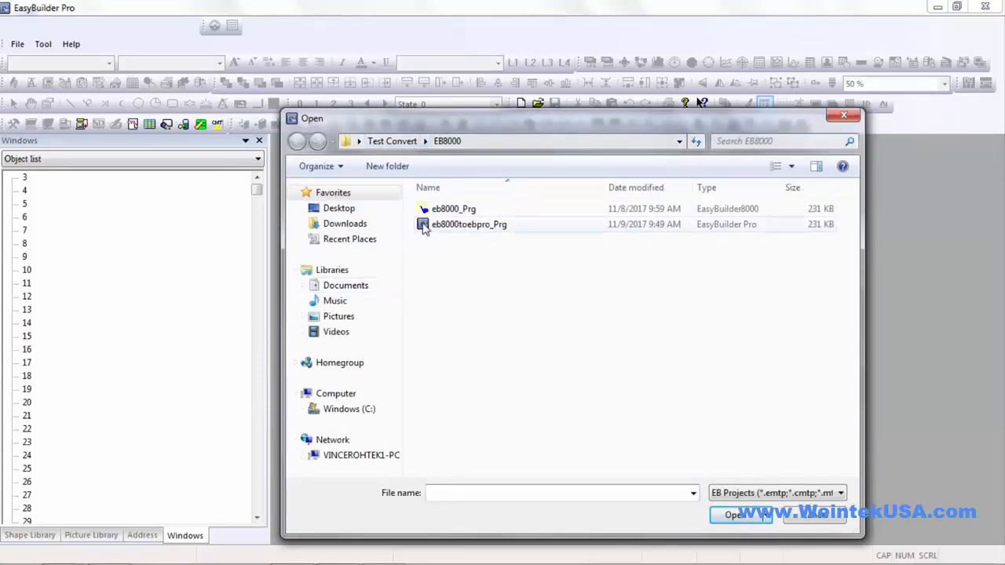
# - Open the converted eb8000toebpro_Prg project
pyautogui.click(468, 225)
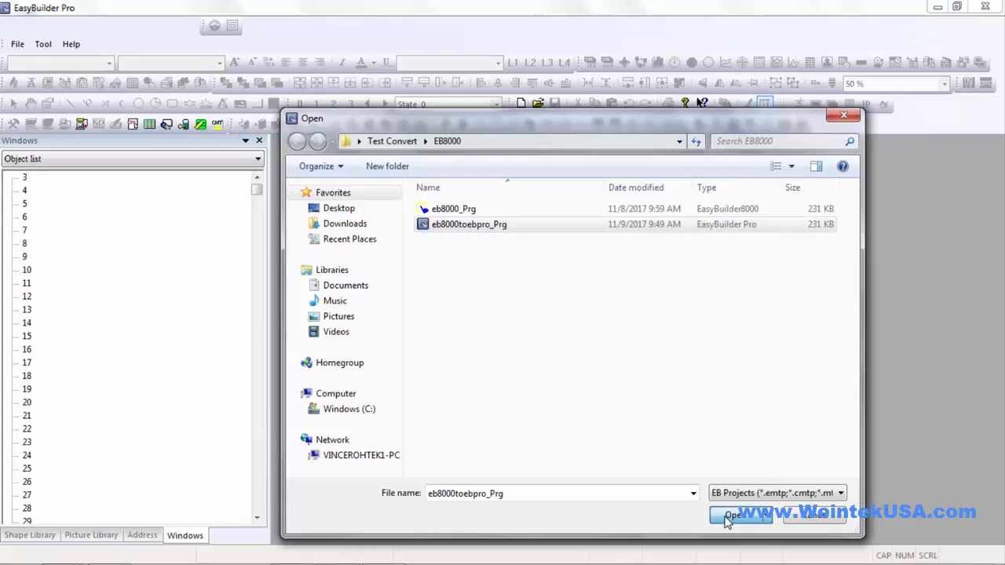
pyautogui.click(736, 516)
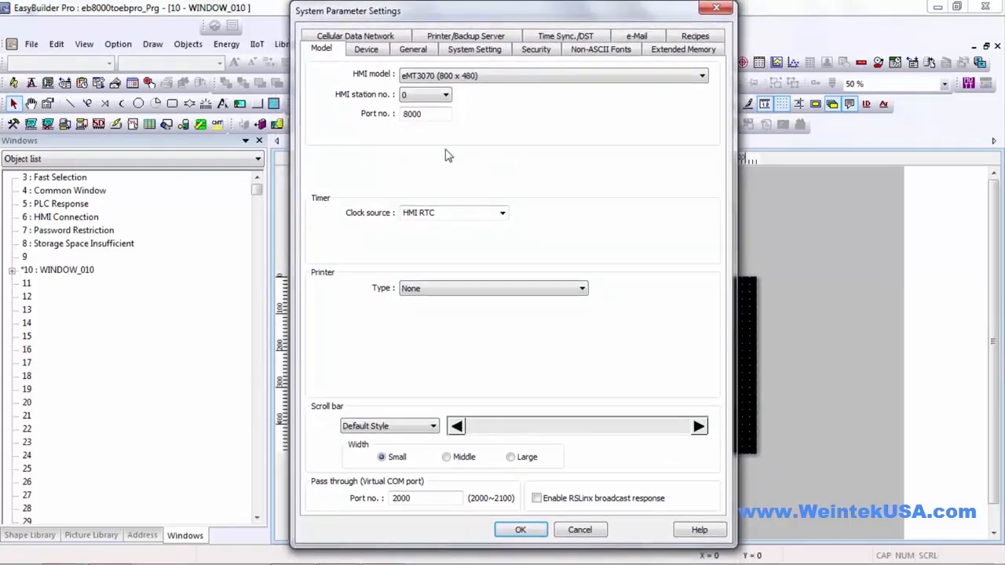
pyautogui.moveTo(500, 128)
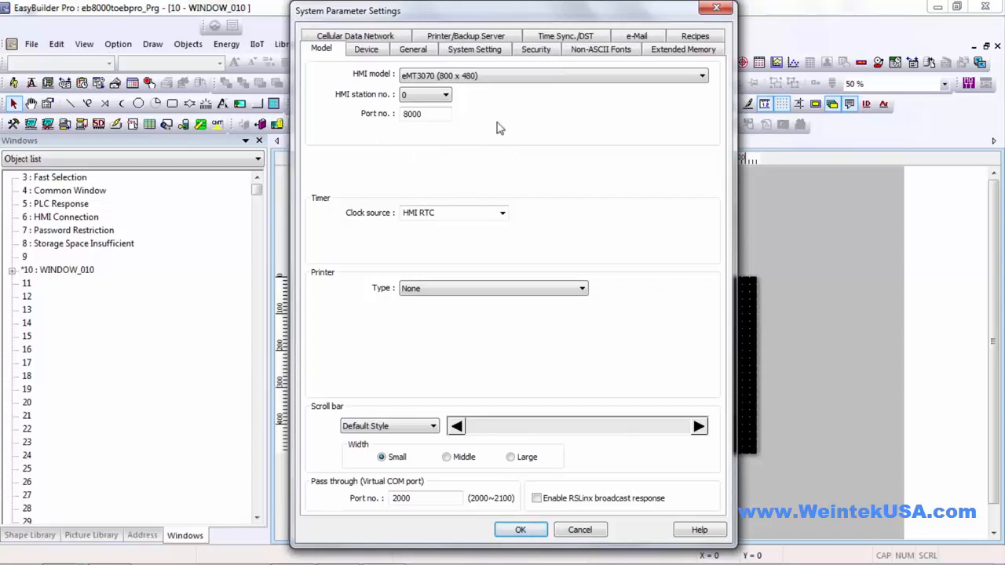
pyautogui.moveTo(562, 138)
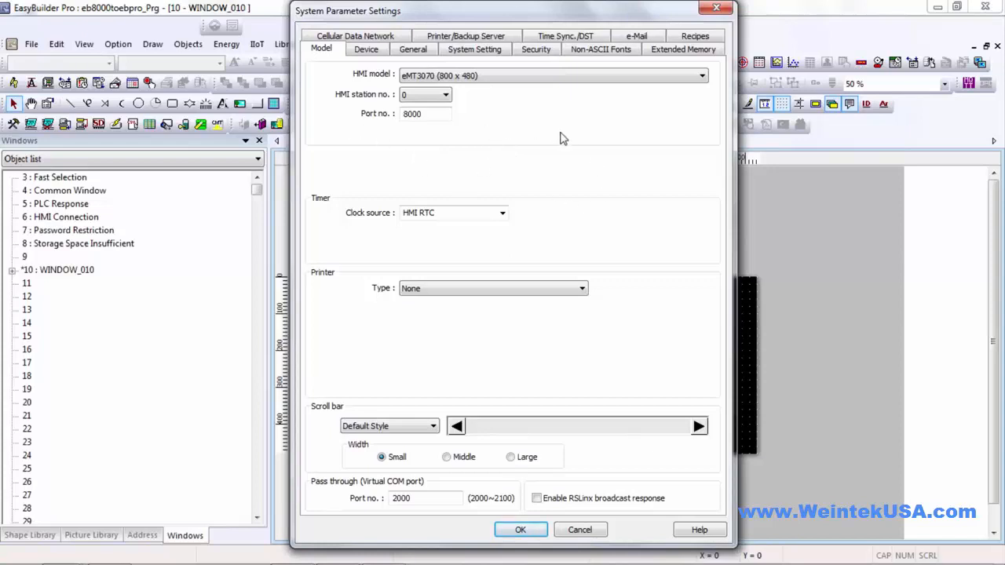
pyautogui.moveTo(591, 128)
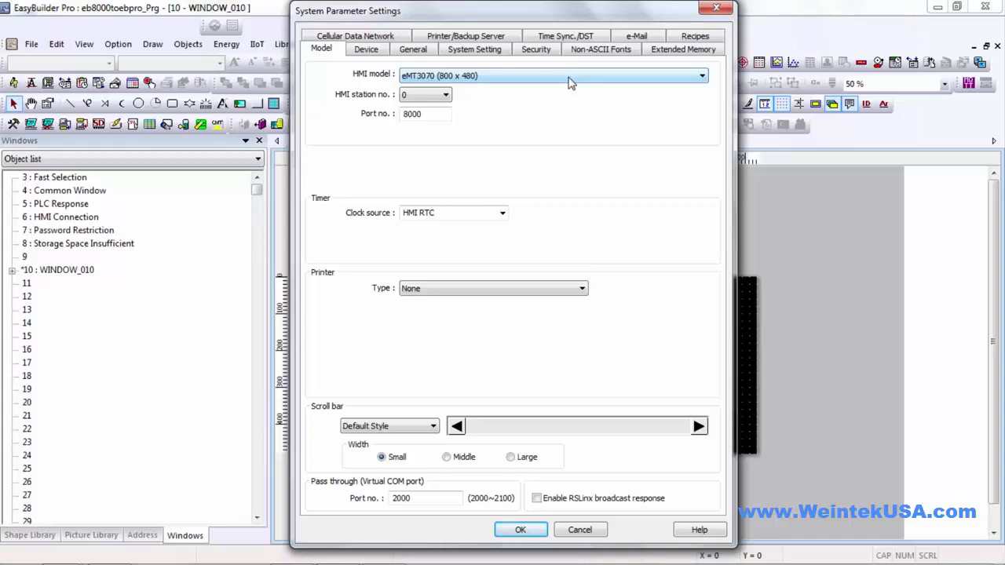
# - Keep eMT3070 (800 x 480) as the HMI model and apply the system parameters
pyautogui.click(702, 75)
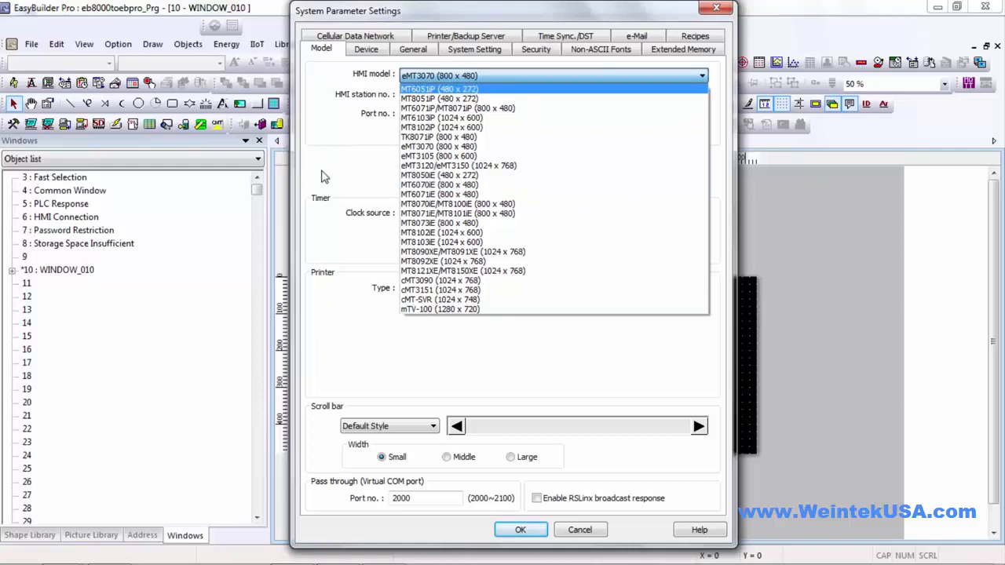
pyautogui.click(437, 146)
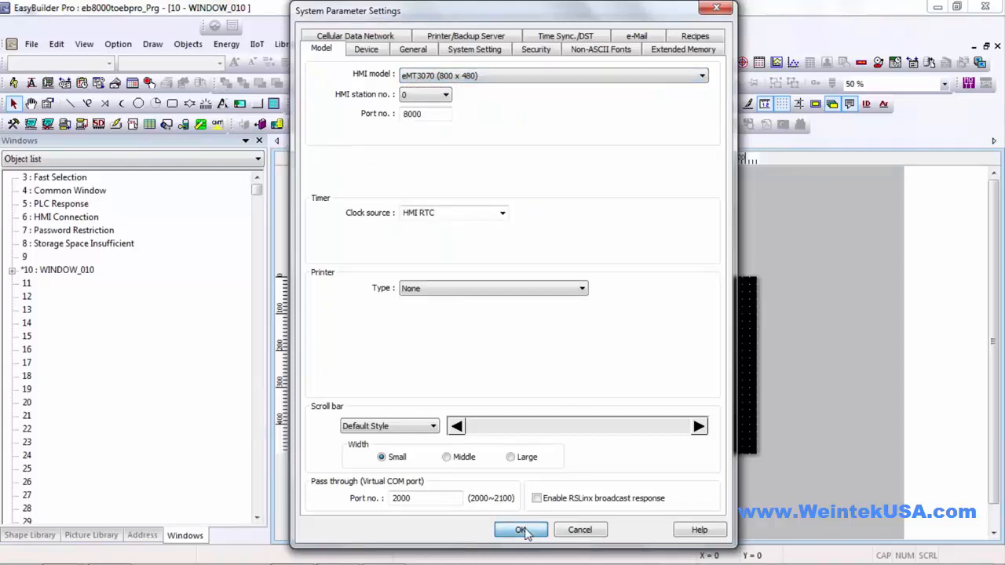
pyautogui.click(519, 530)
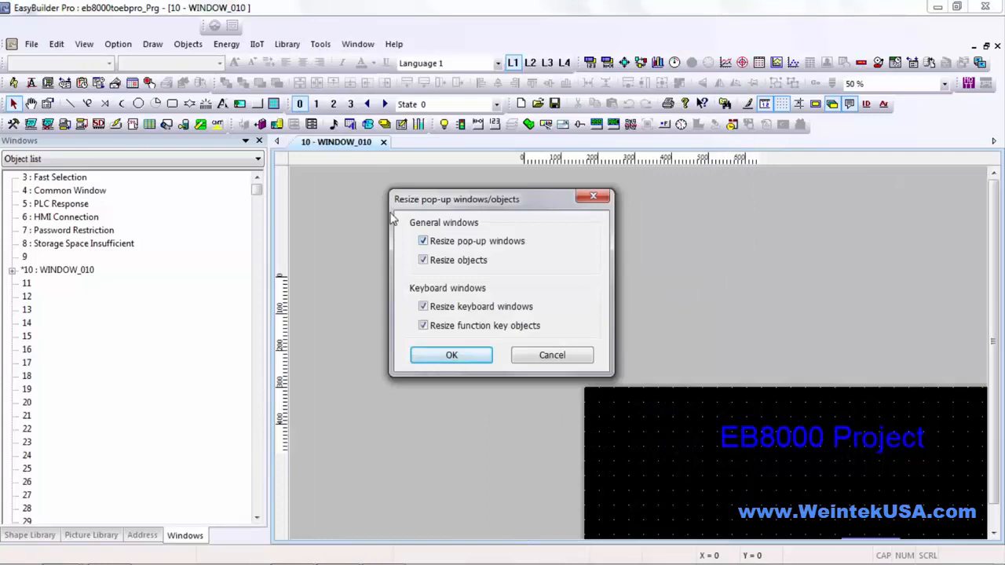
pyautogui.moveTo(491, 245)
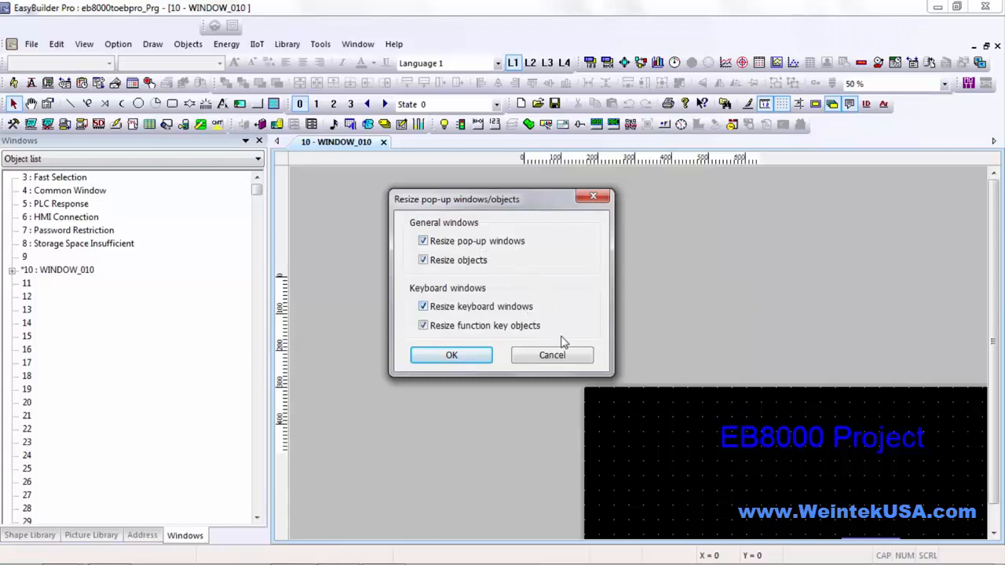
pyautogui.moveTo(482, 264)
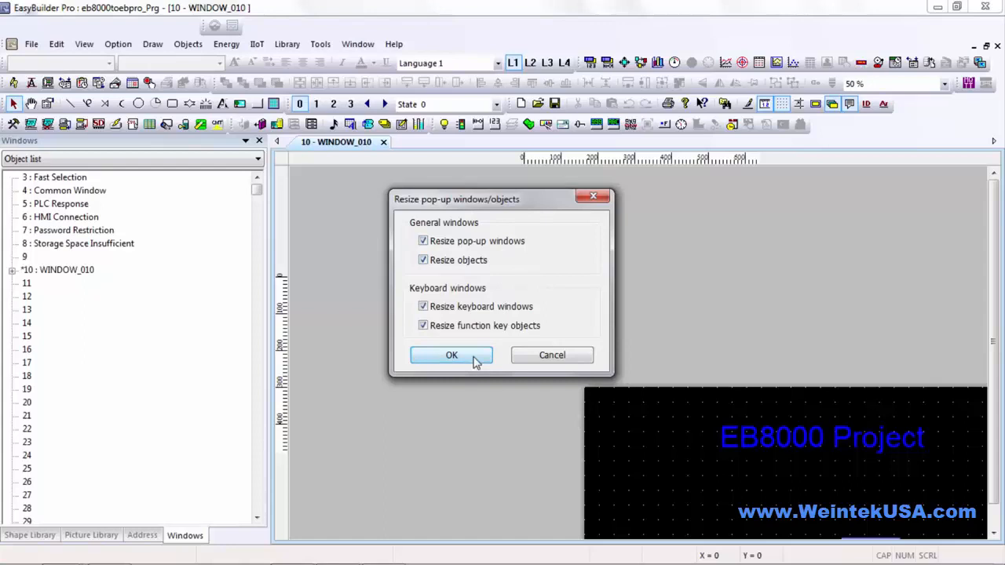
# - Accept resizing pop-up windows and objects to the 800 x 480 screen with all options checked
pyautogui.click(452, 355)
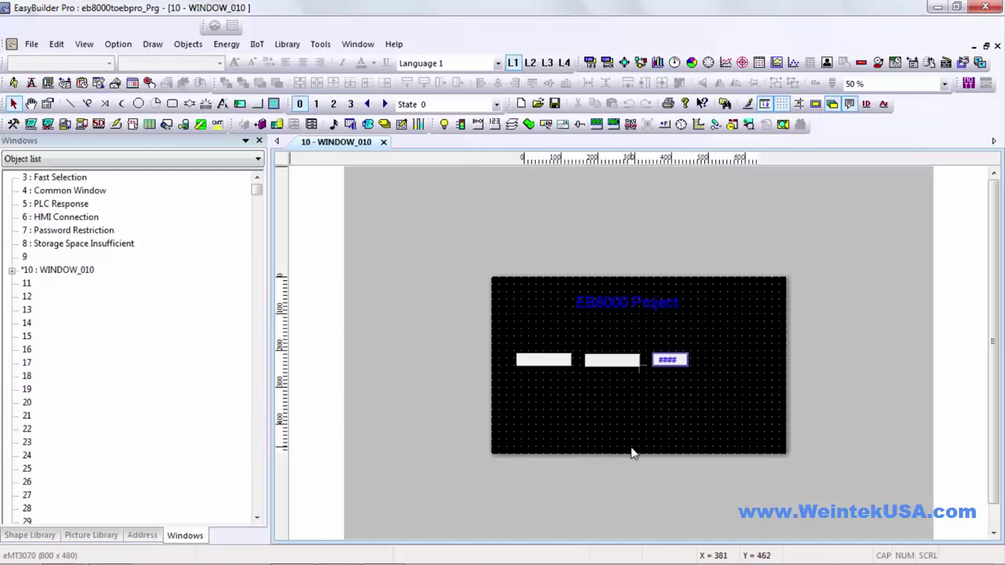
pyautogui.moveTo(671, 326)
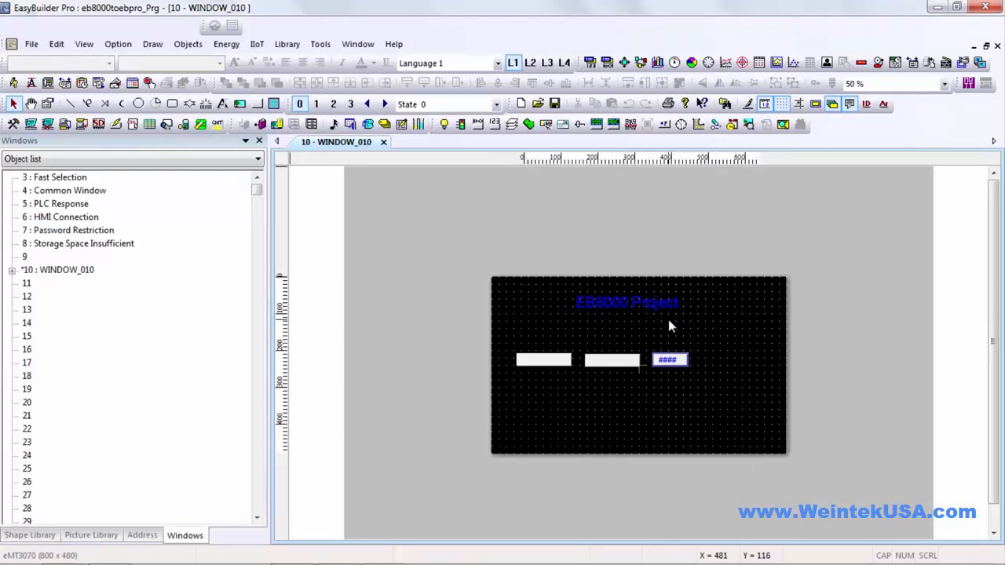
pyautogui.moveTo(379, 12)
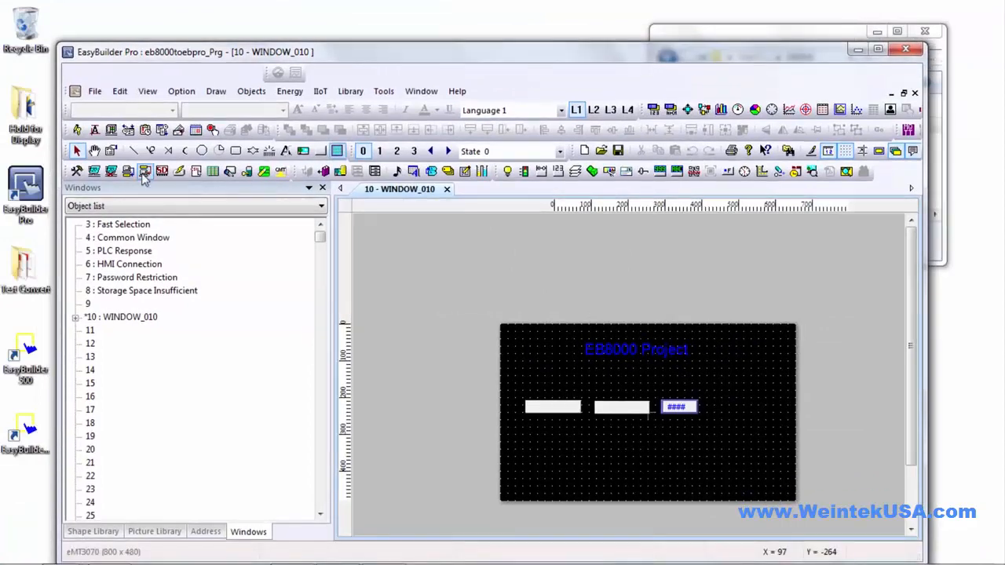
pyautogui.moveTo(577, 136)
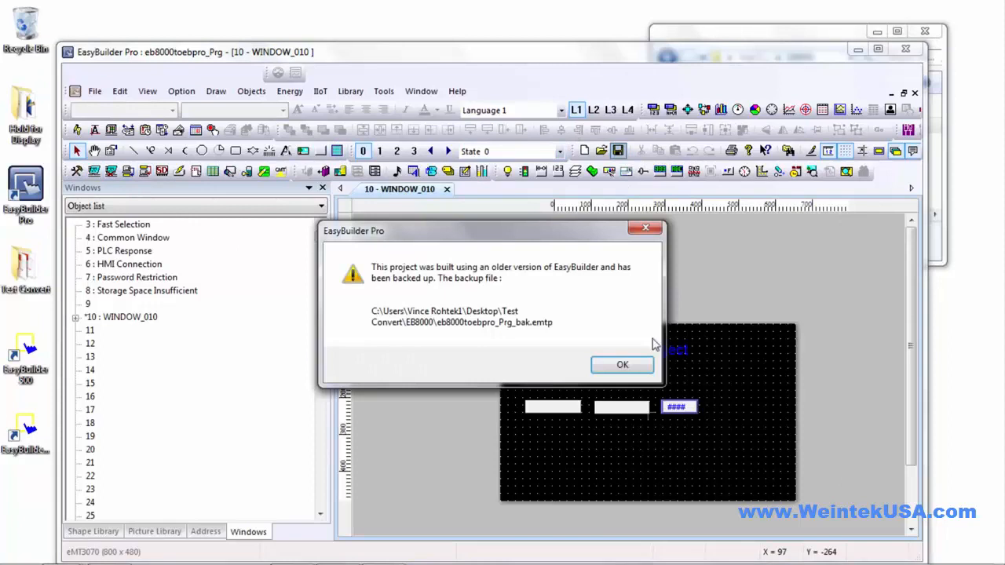
# - Save with the older-version backup and compile the project with 0 errors and 2 warnings
pyautogui.click(622, 365)
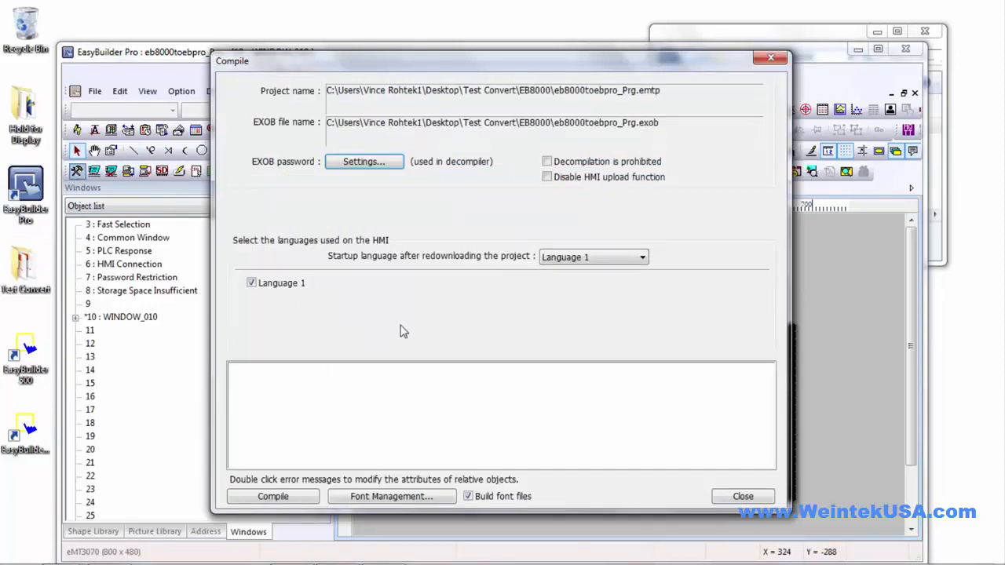
pyautogui.click(272, 497)
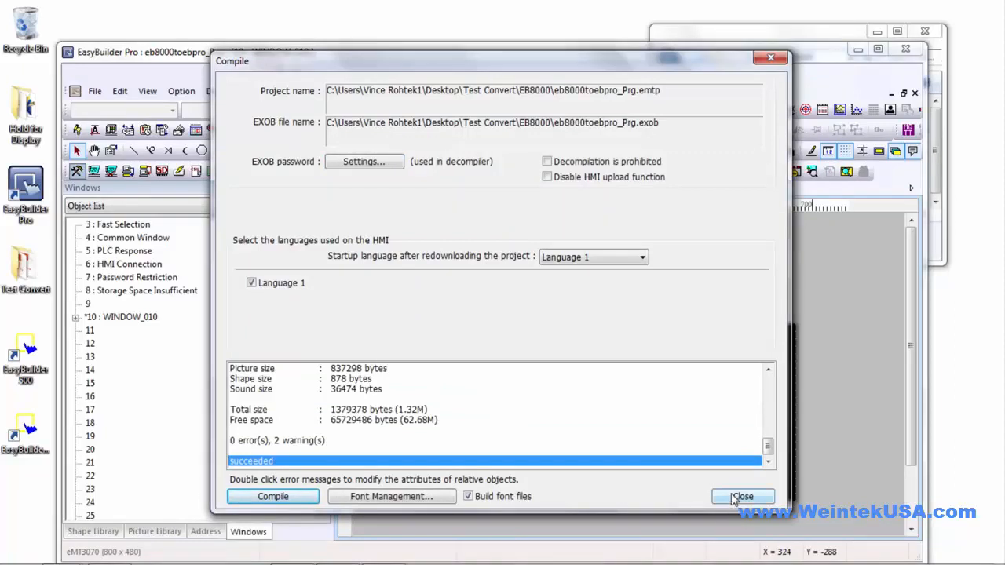
pyautogui.click(764, 497)
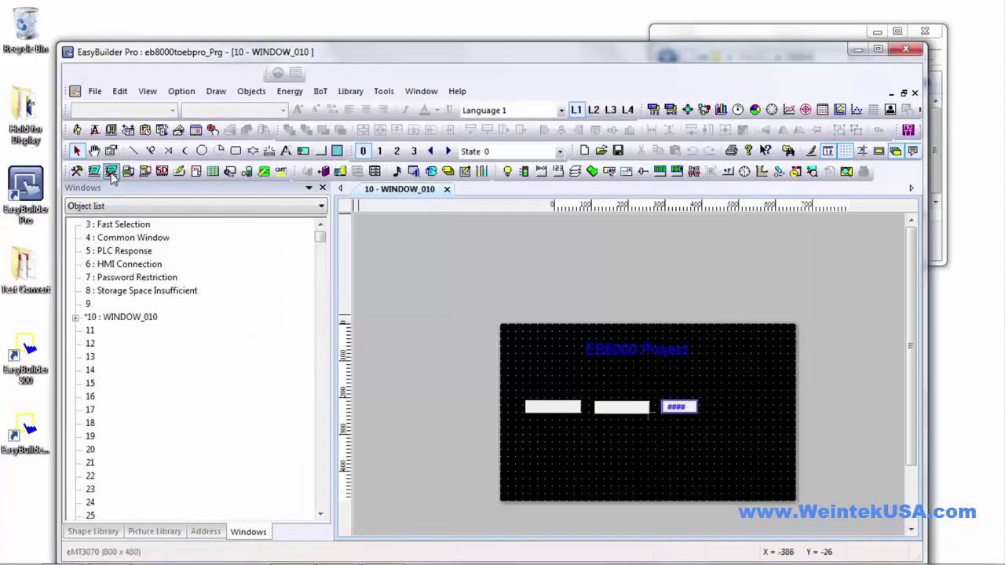
pyautogui.moveTo(220, 254)
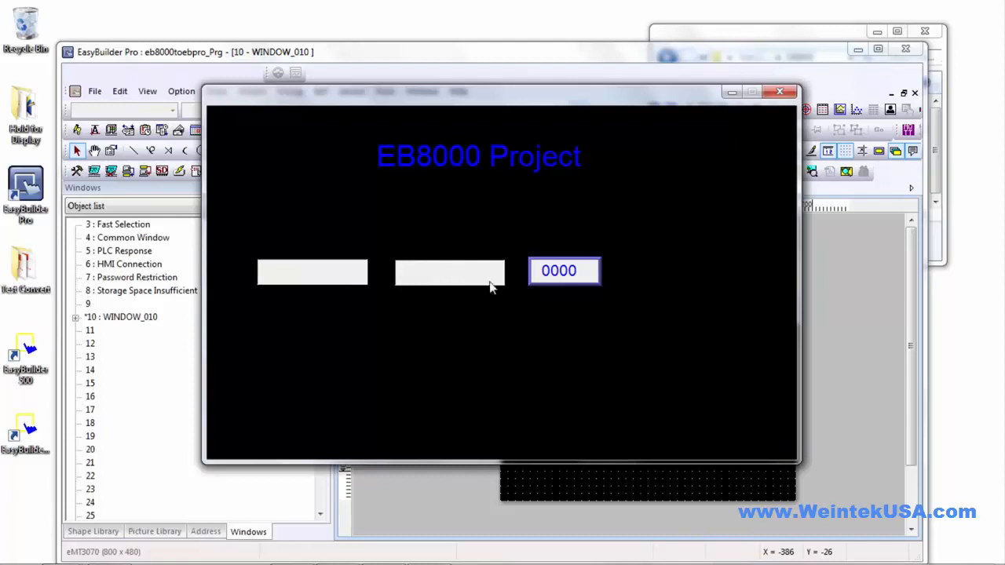
# - In offline simulation, enter 100 into the numeric field so it reads 0100
pyautogui.click(564, 270)
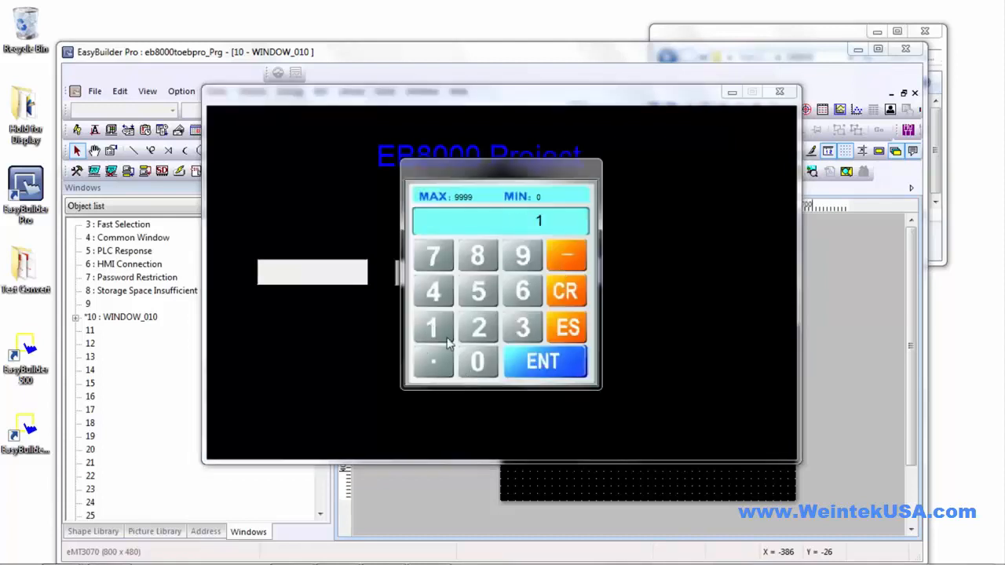
pyautogui.click(544, 362)
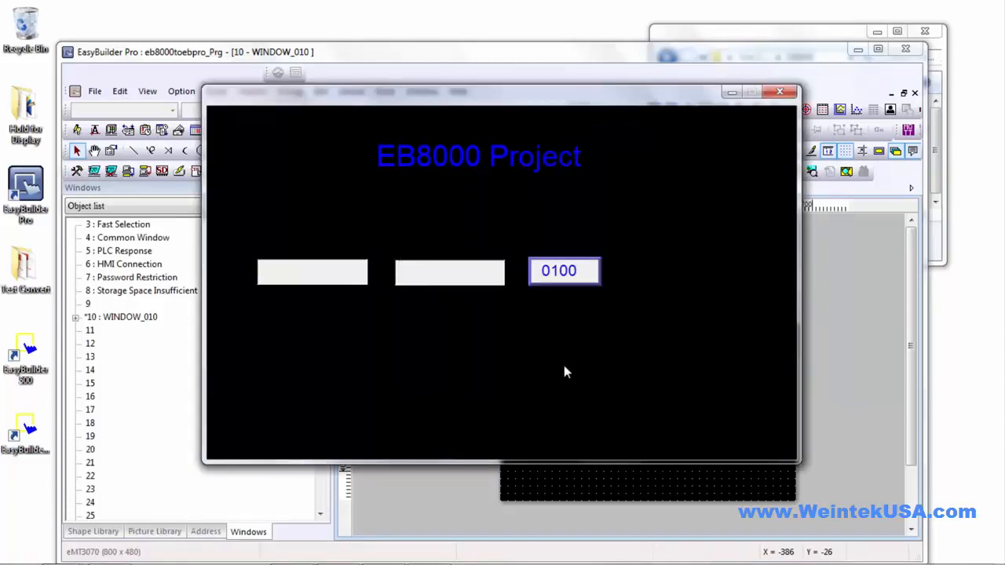
pyautogui.moveTo(702, 230)
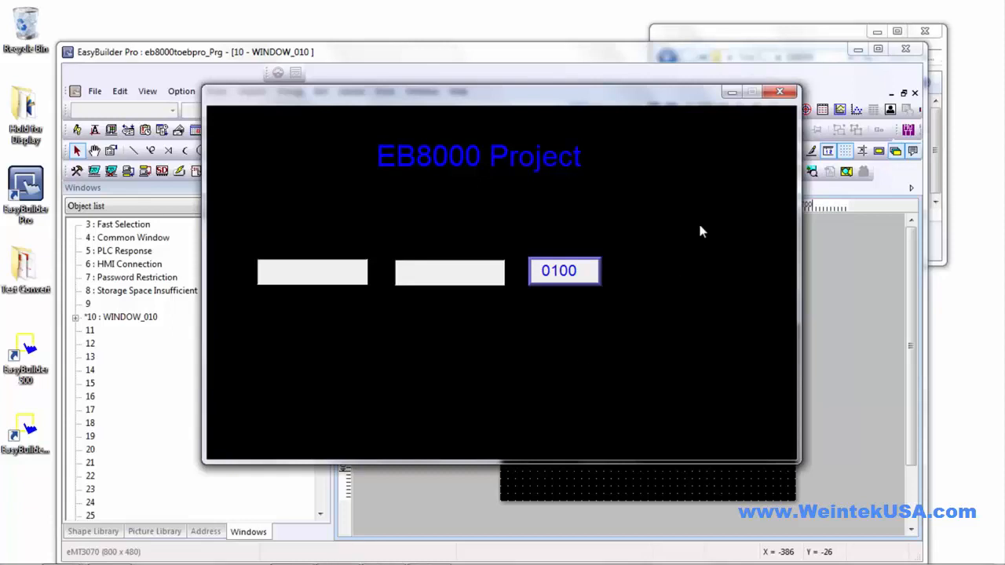
pyautogui.moveTo(714, 218)
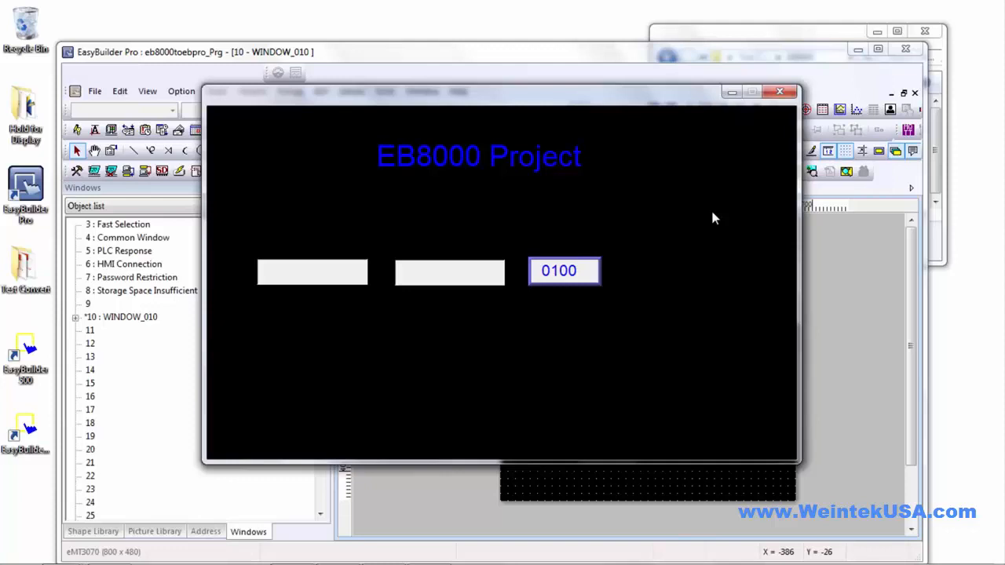